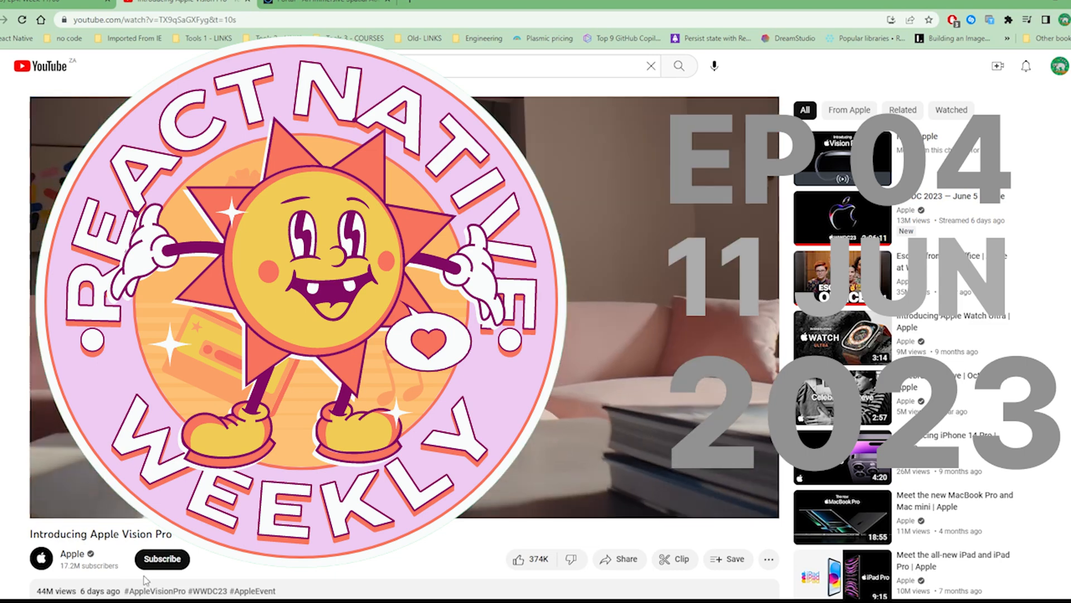
- Search YouTube for 'apple vision' from the Apple Vision Pro video page
text(apple vision)
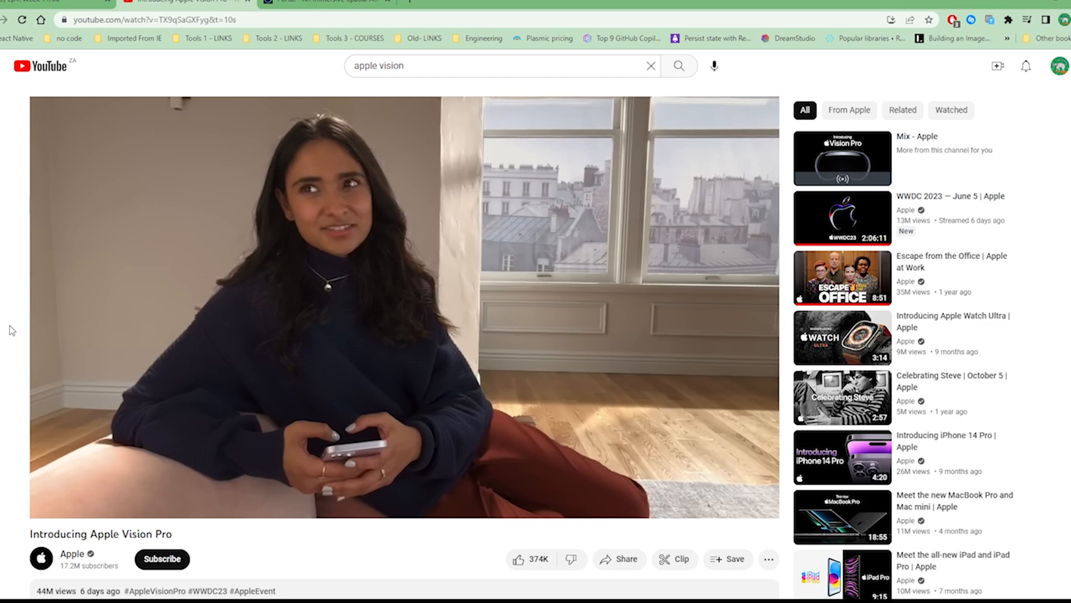
- Switch back to the Notion tab showing the Ep4: Week 11/06 notes
click(189, 487)
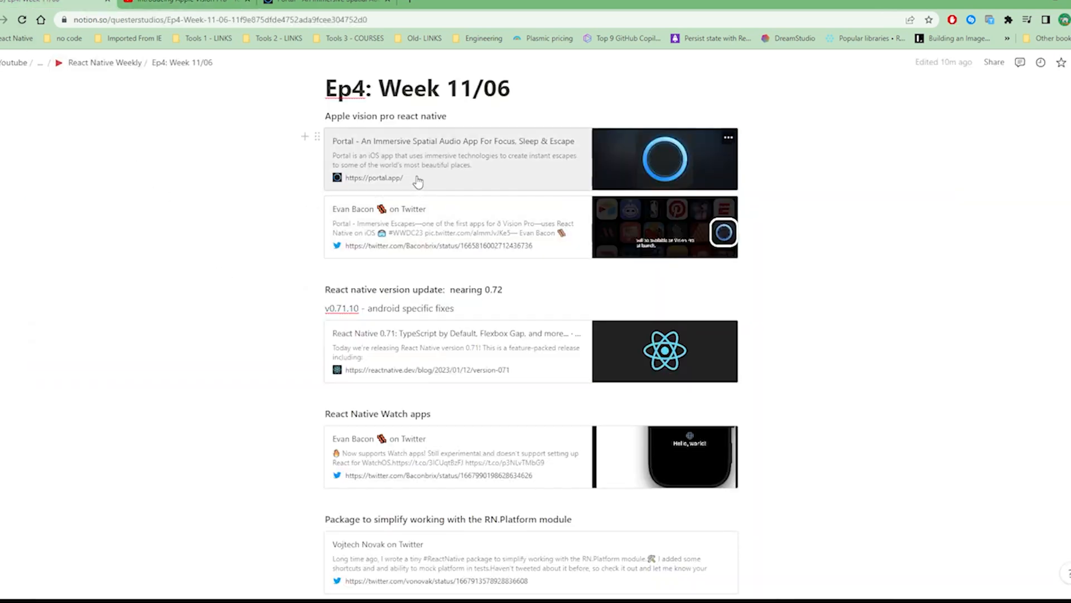
- Open portal.app from its Notion card and scroll through the landing page's feature sections
click(373, 179)
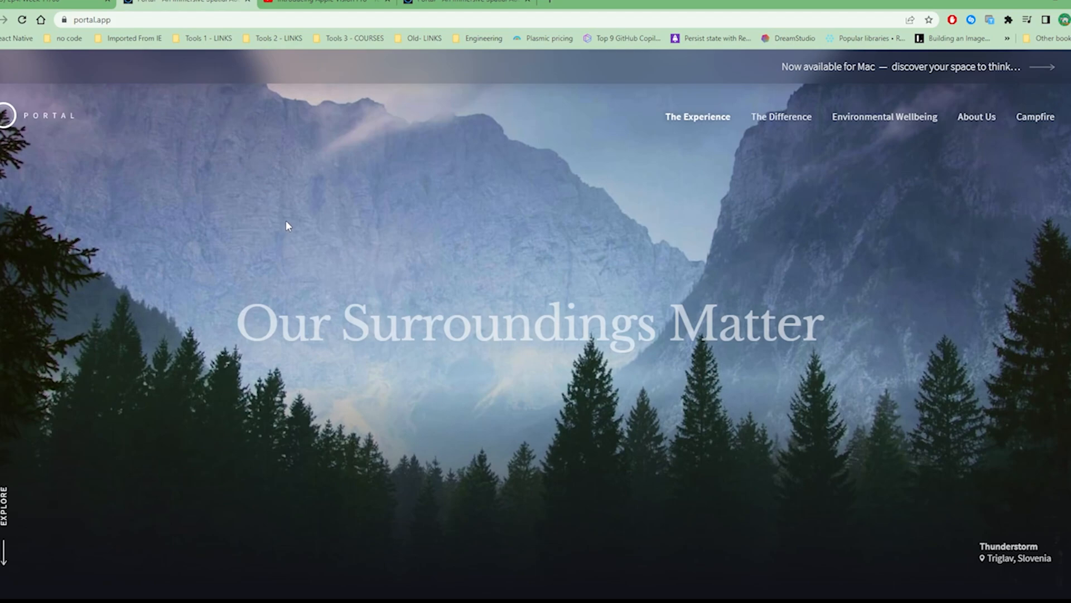
scroll(down, 3)
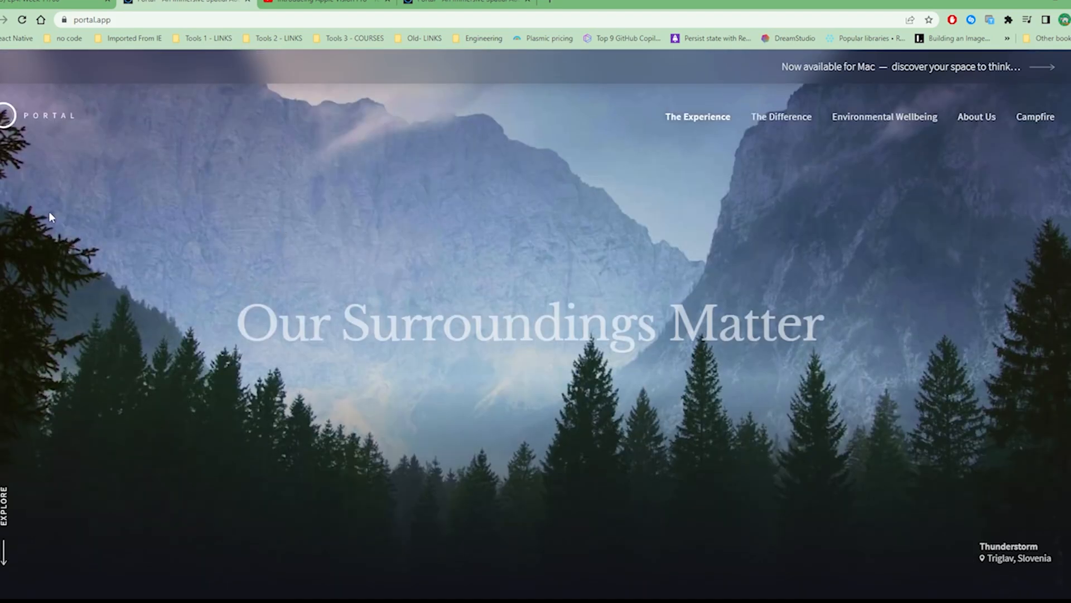
scroll(down, 3)
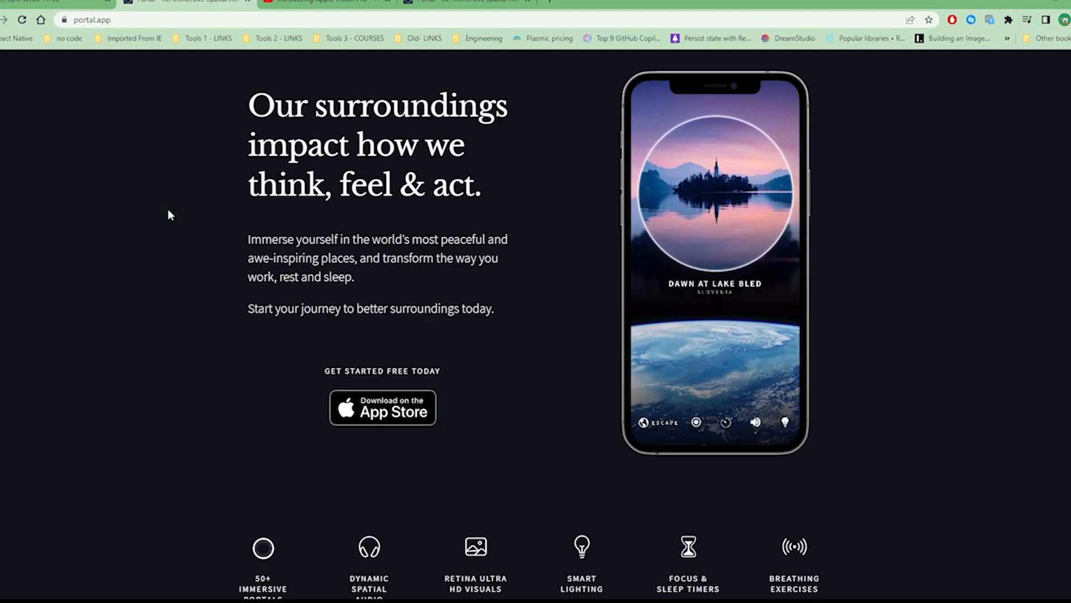
scroll(down, 3)
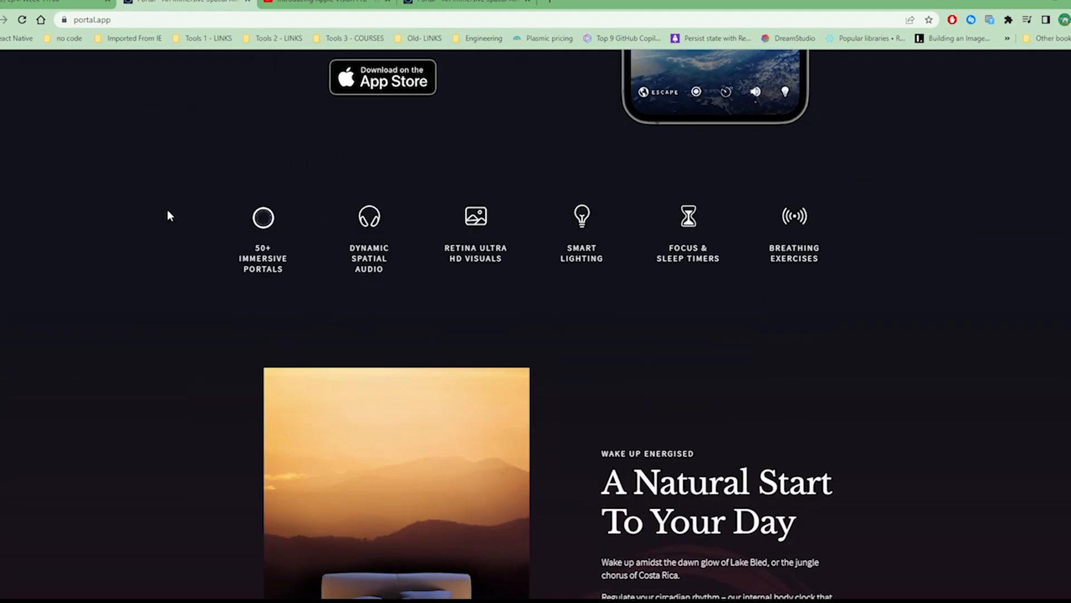
scroll(down, 3)
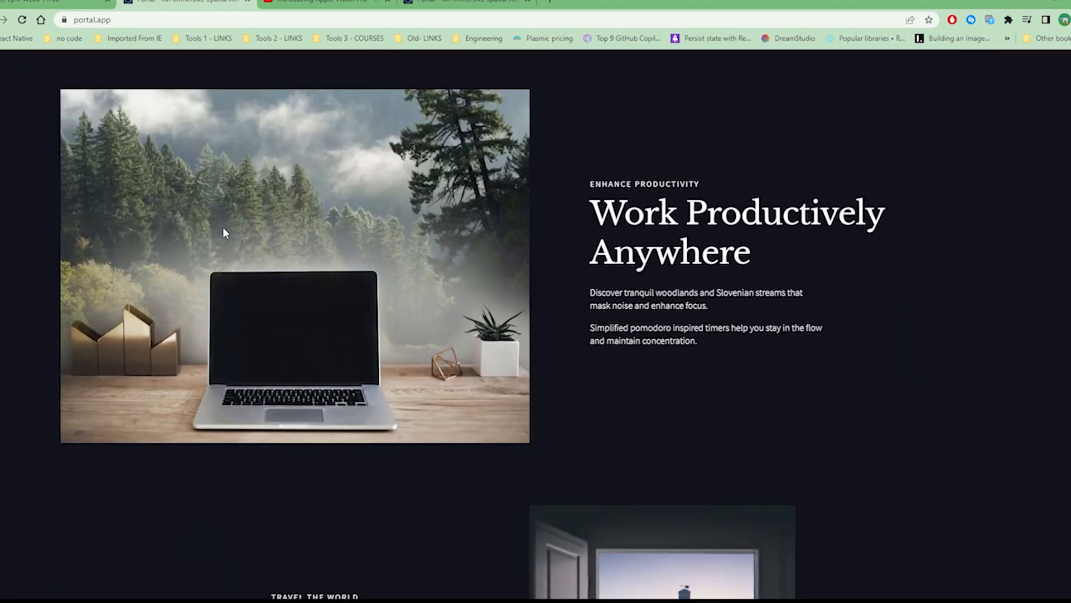
scroll(down, 3)
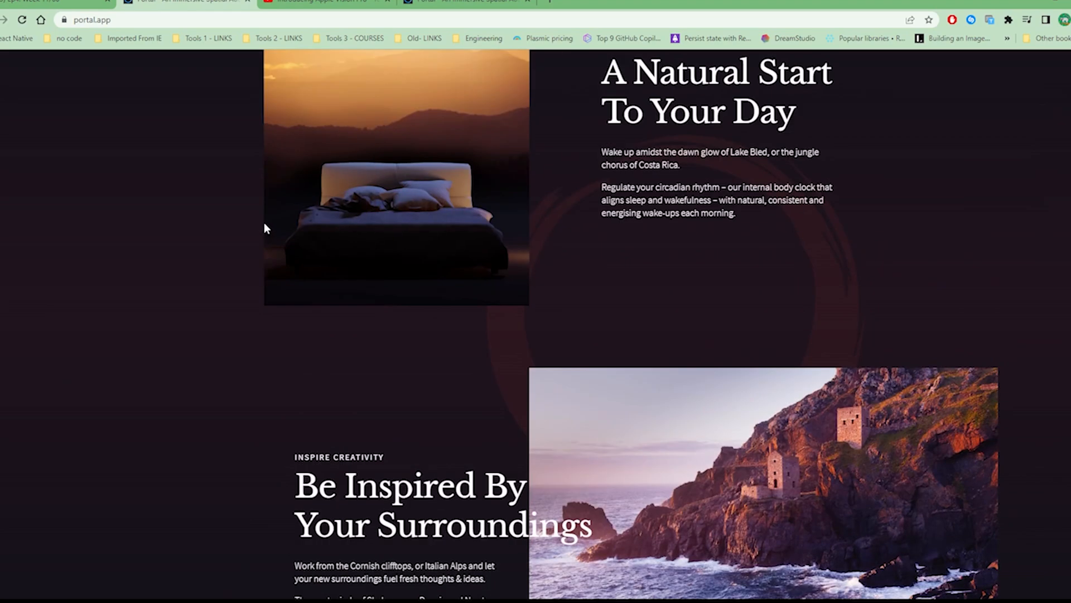
scroll(down, 3)
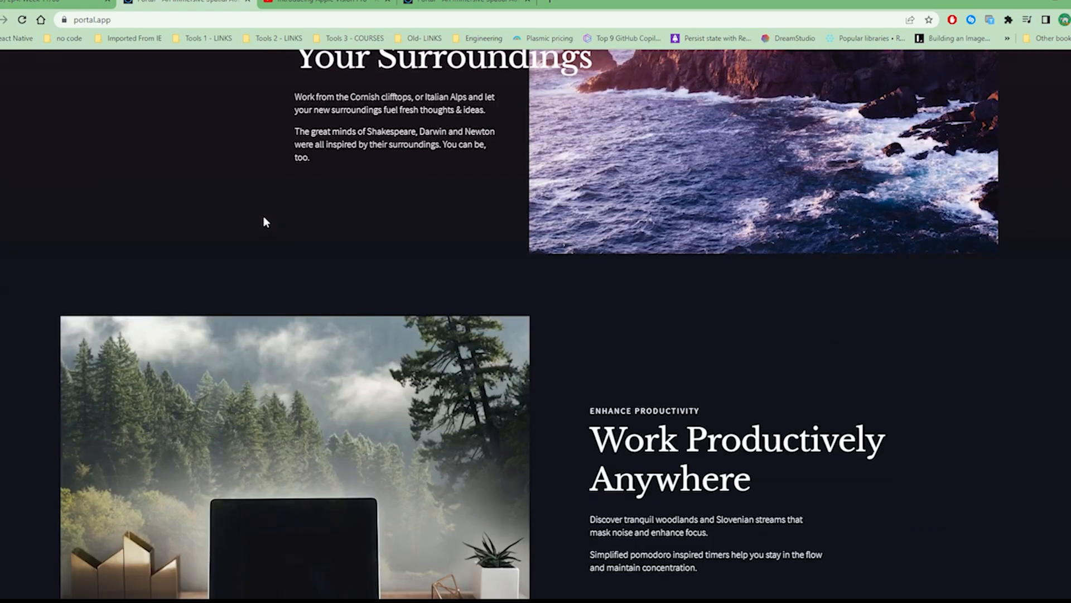
scroll(down, 3)
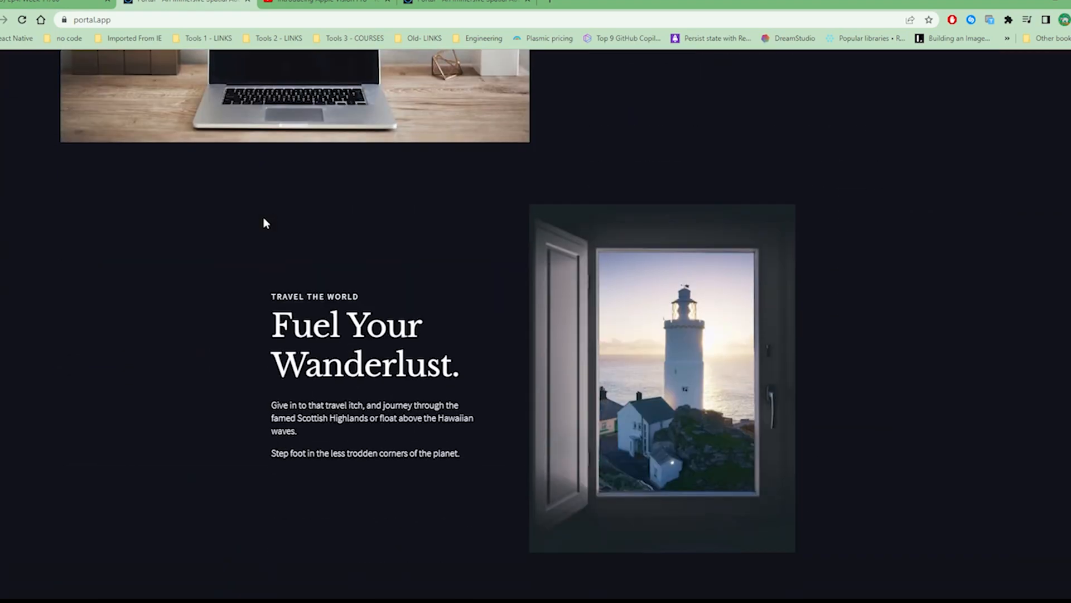
scroll(down, 3)
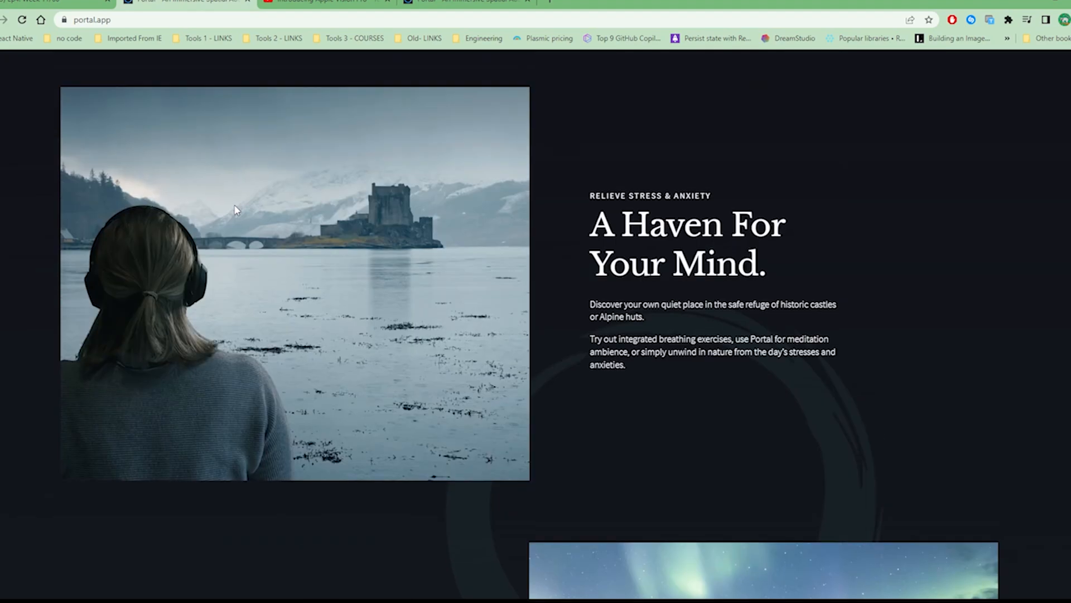
scroll(down, 3)
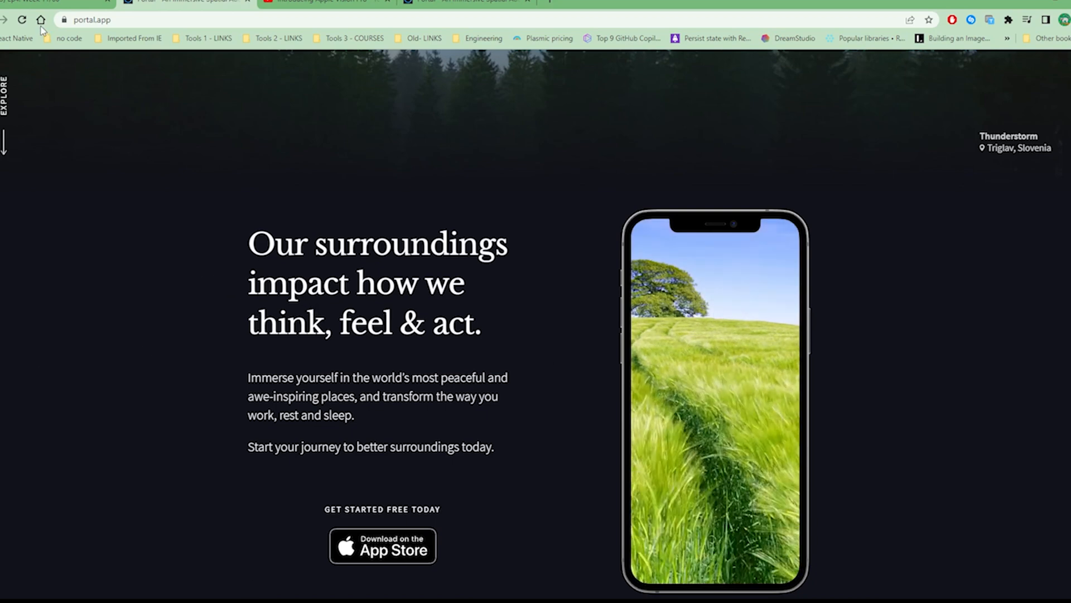
scroll(down, 3)
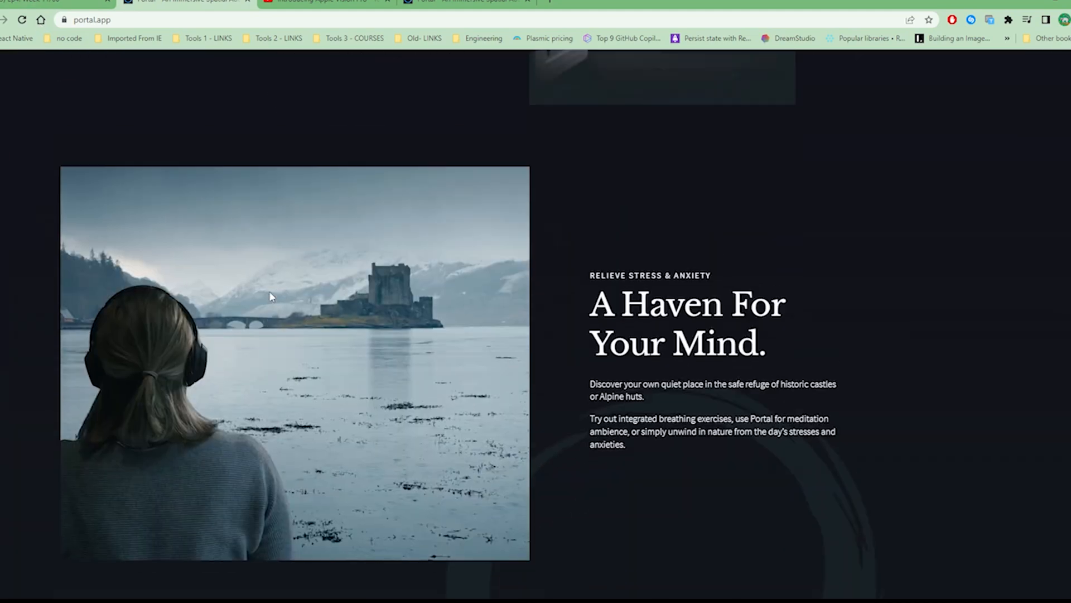
scroll(down, 3)
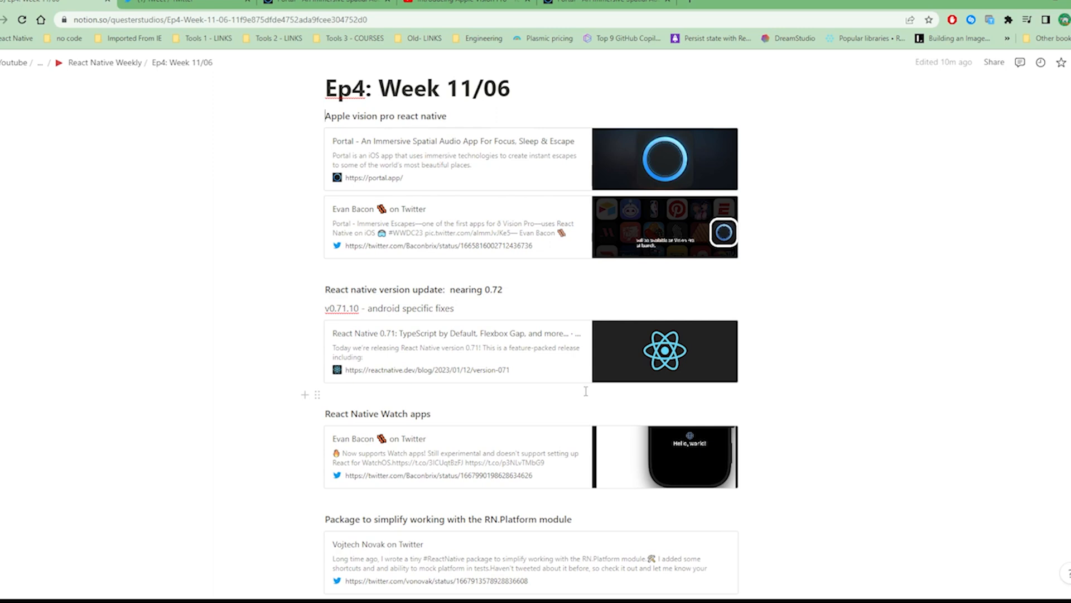
mouse_move(582, 403)
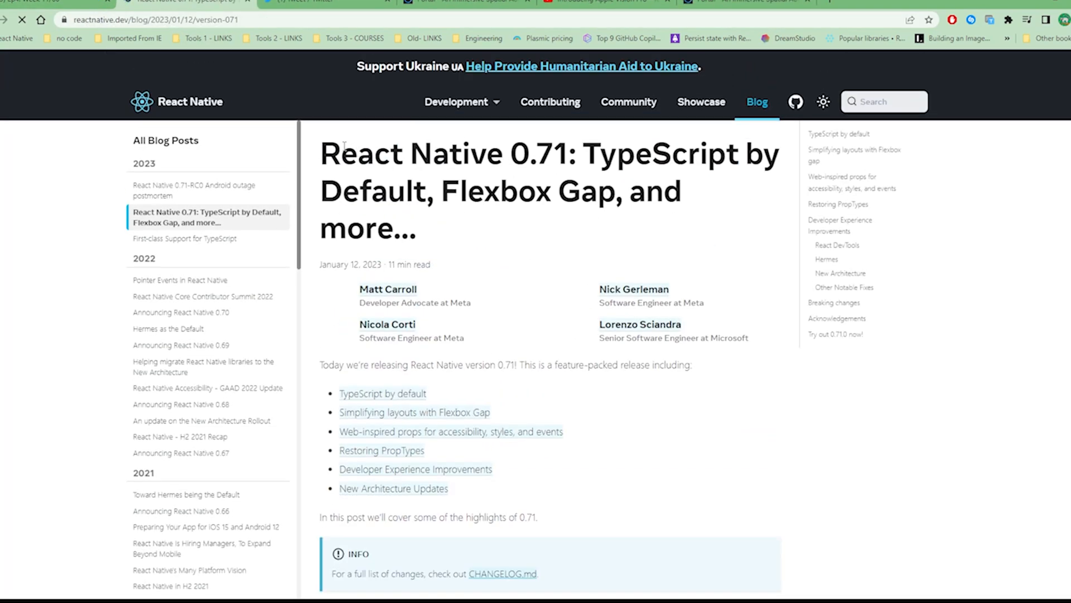
- Highlight the React Native 0.71 post title, then scroll through its sections to New Architecture
drag(340, 153, 672, 192)
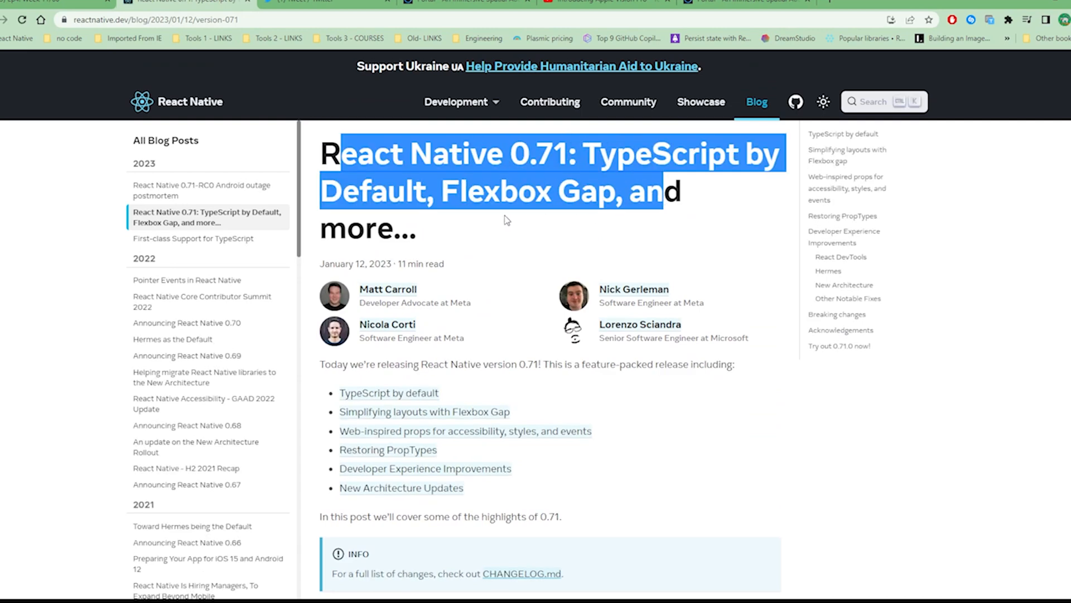
click(506, 219)
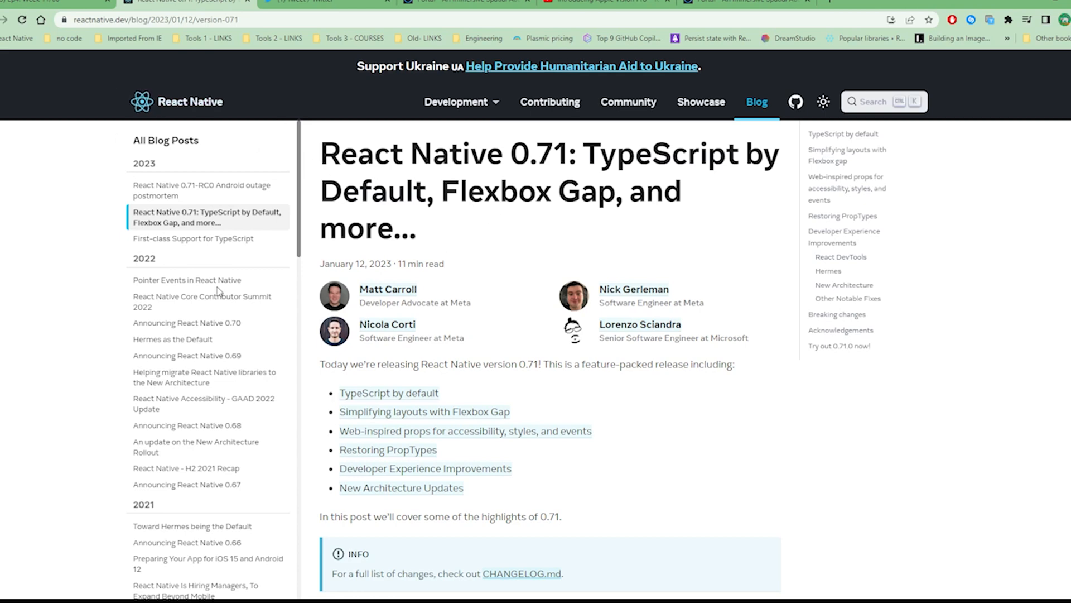
scroll(down, 3)
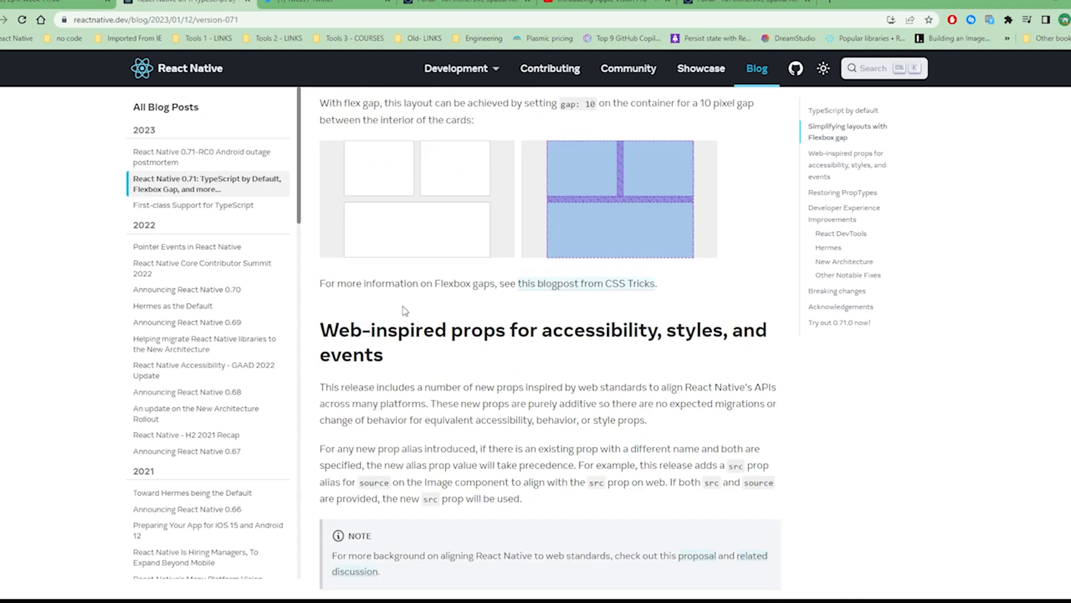
scroll(down, 3)
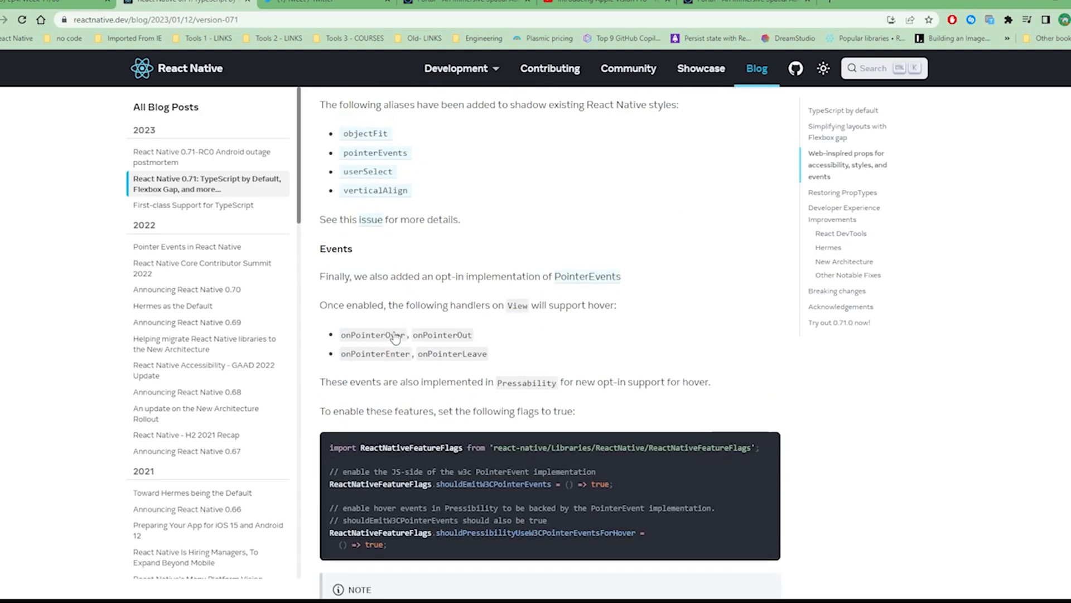
scroll(down, 3)
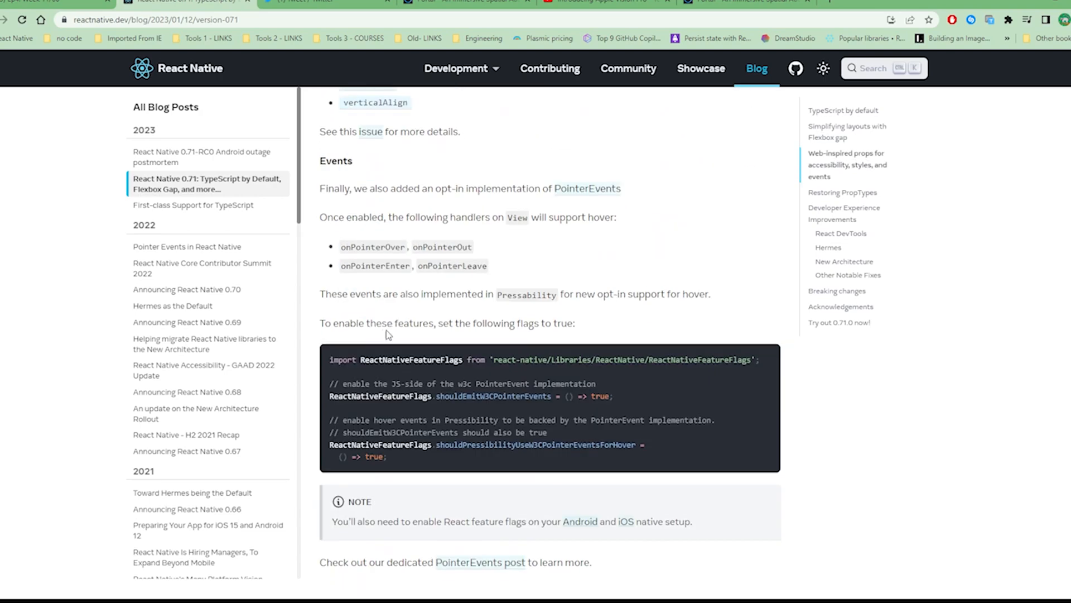
scroll(down, 3)
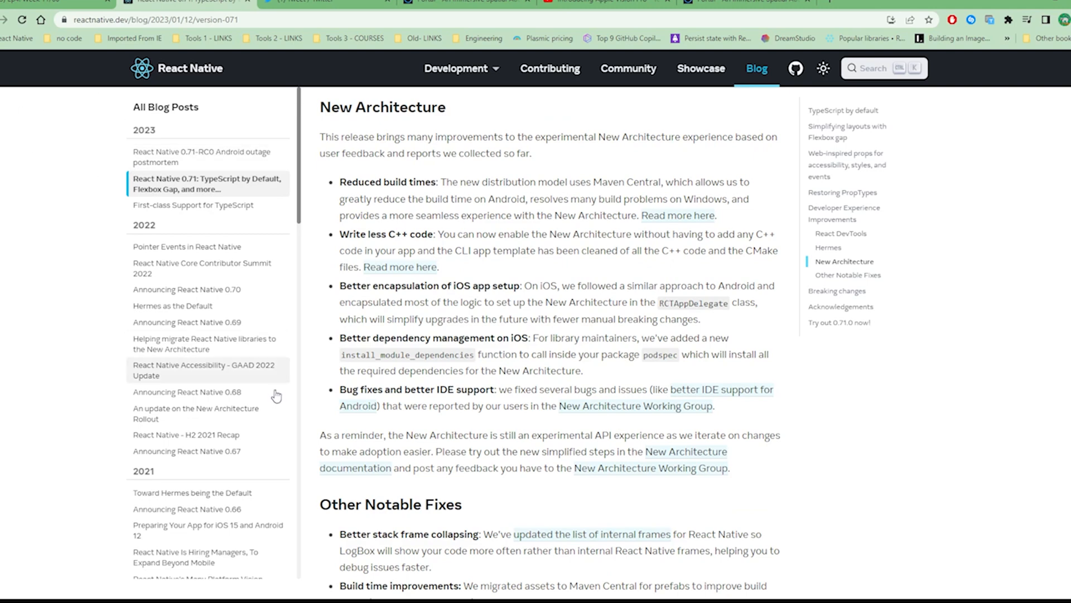
mouse_move(268, 381)
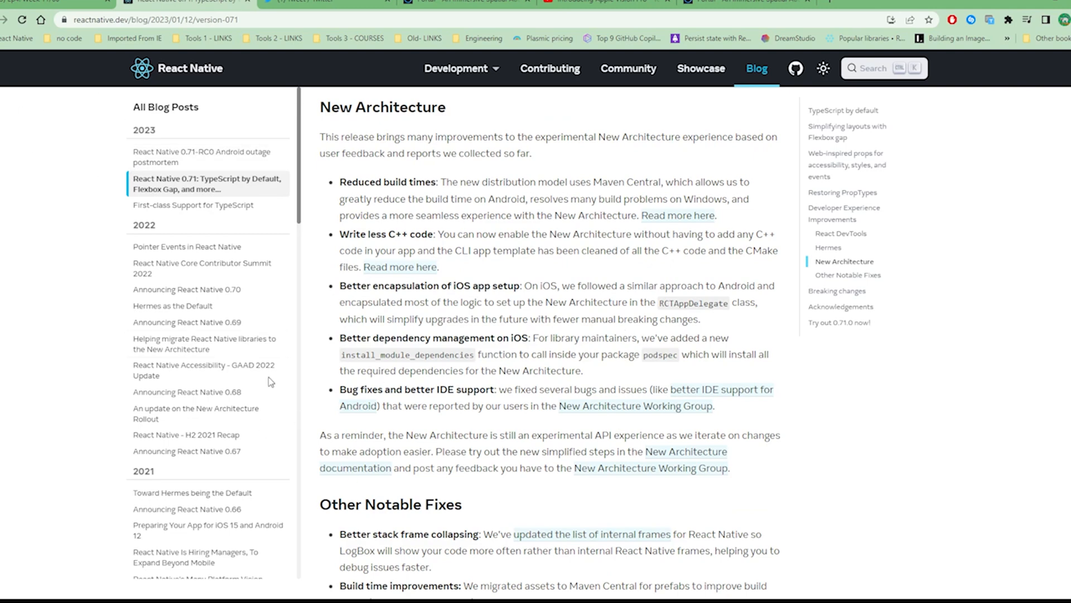
scroll(down, 3)
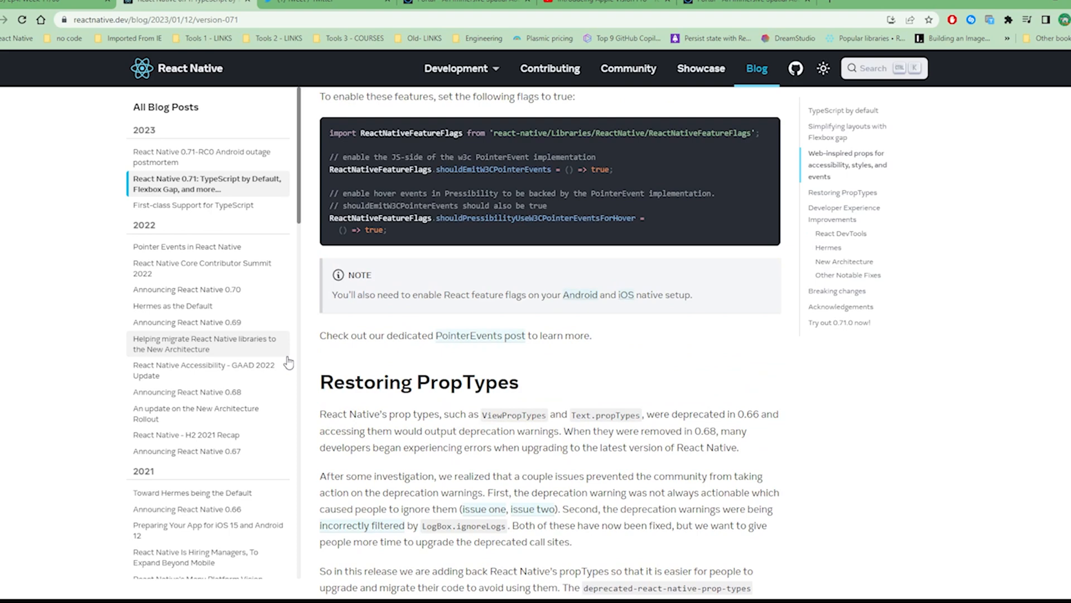
click(207, 156)
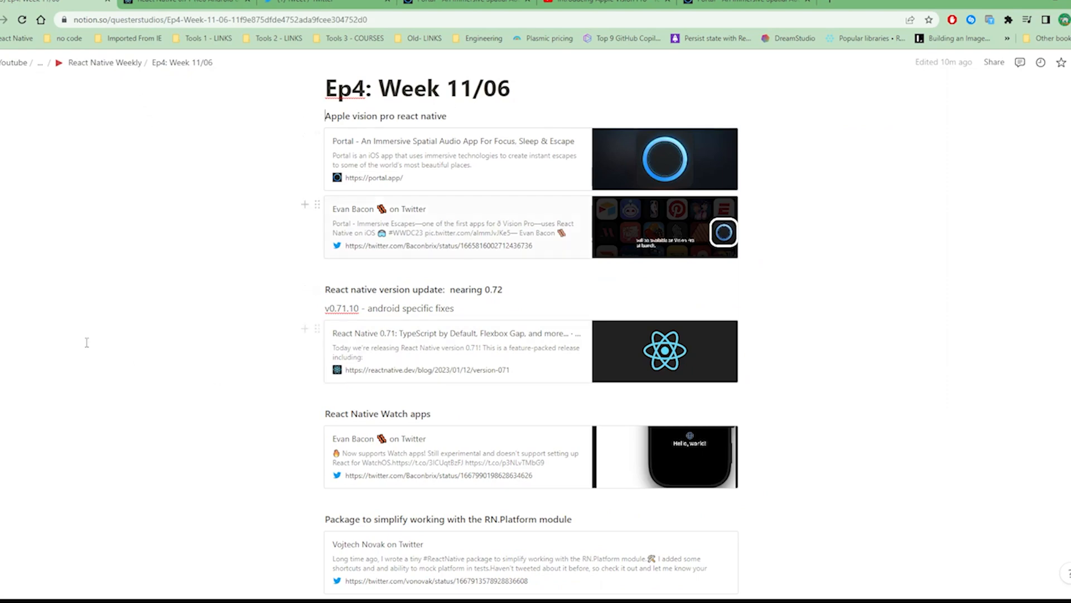
- Scroll the Notion notes down to the React Native Watch apps entry
scroll(down, 3)
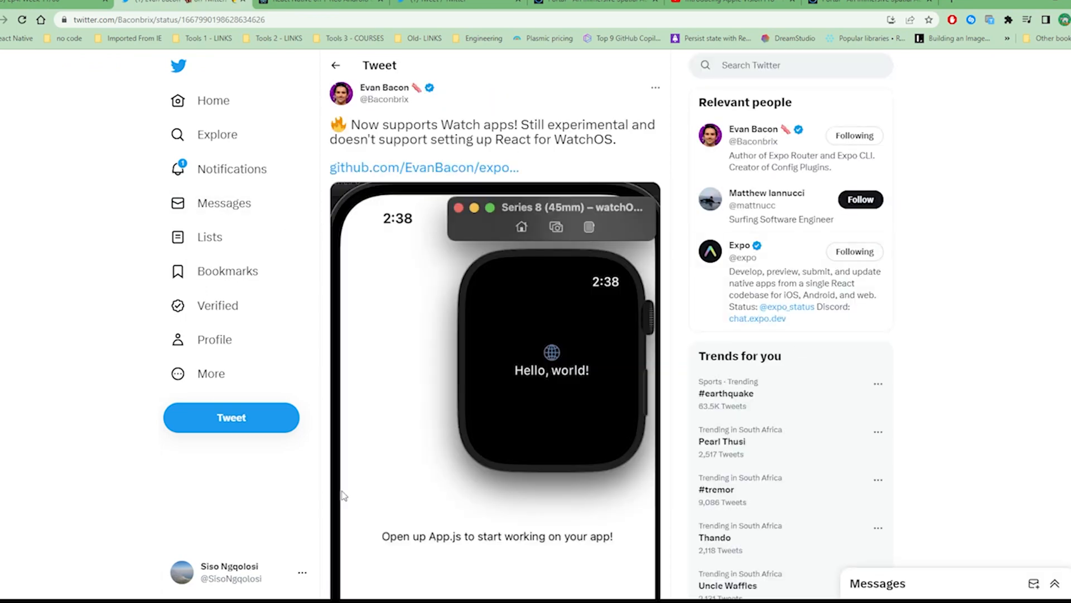
mouse_move(328, 330)
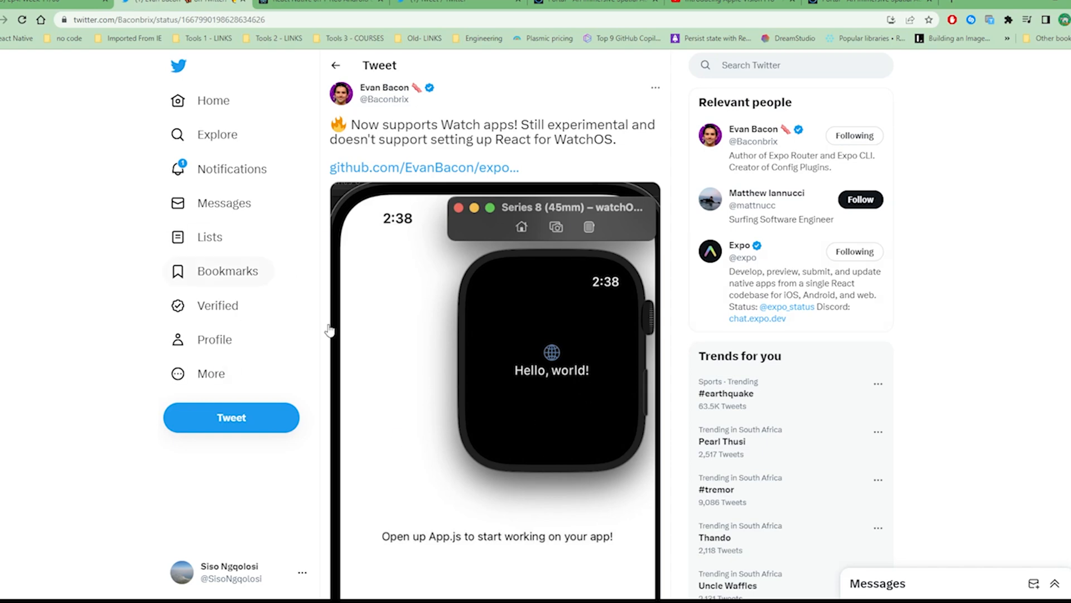
scroll(down, 3)
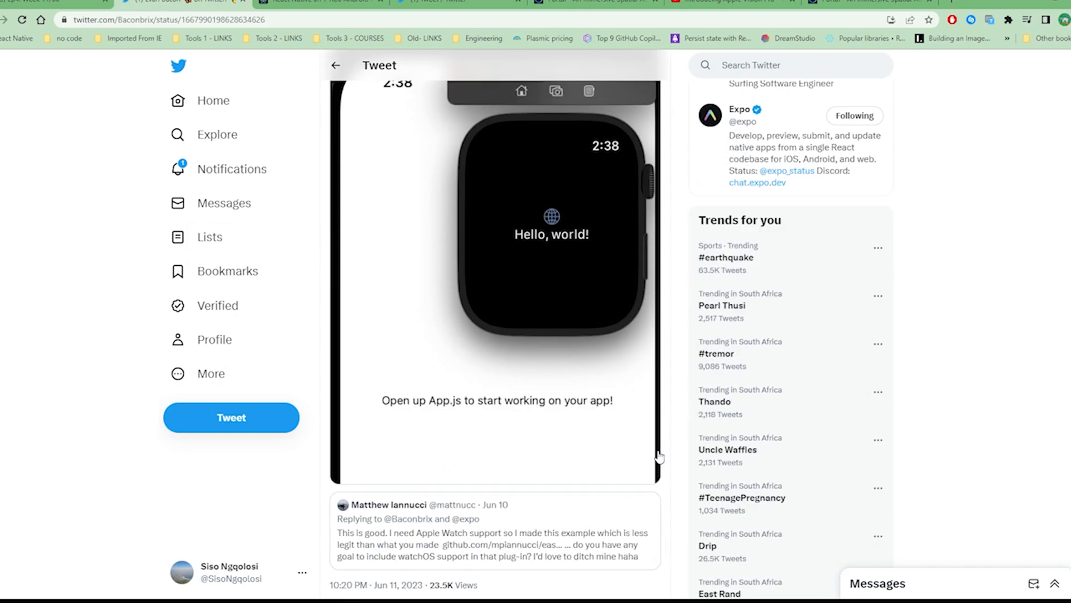
scroll(down, 3)
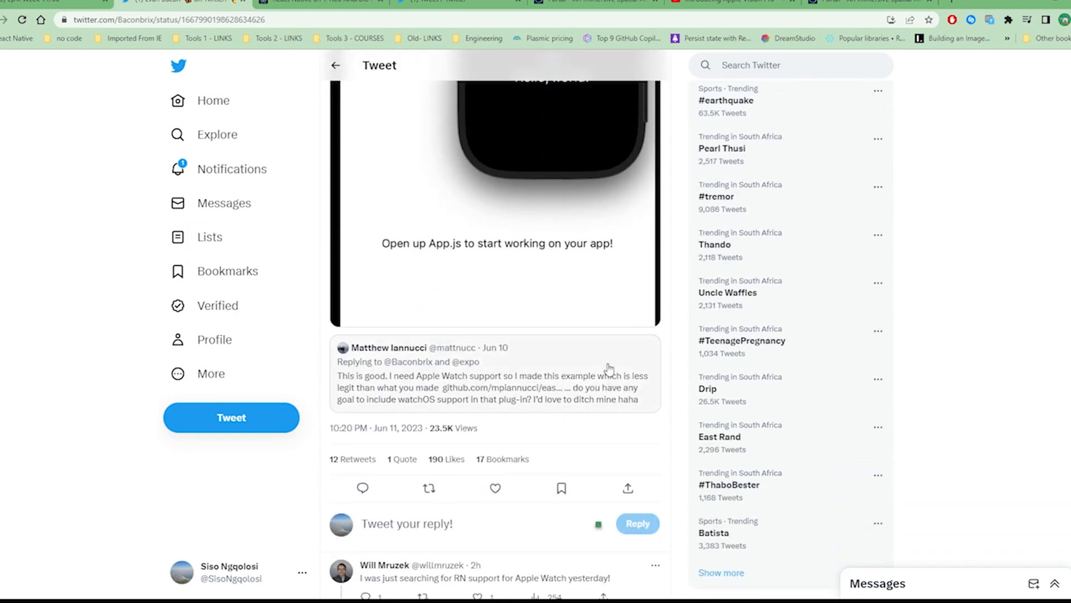
scroll(down, 3)
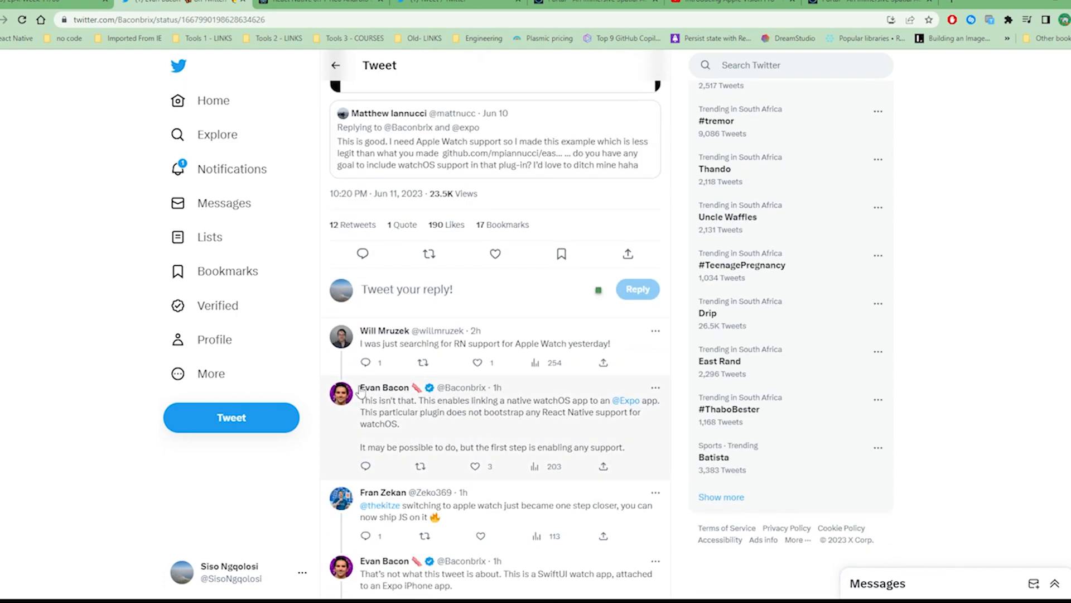
scroll(down, 3)
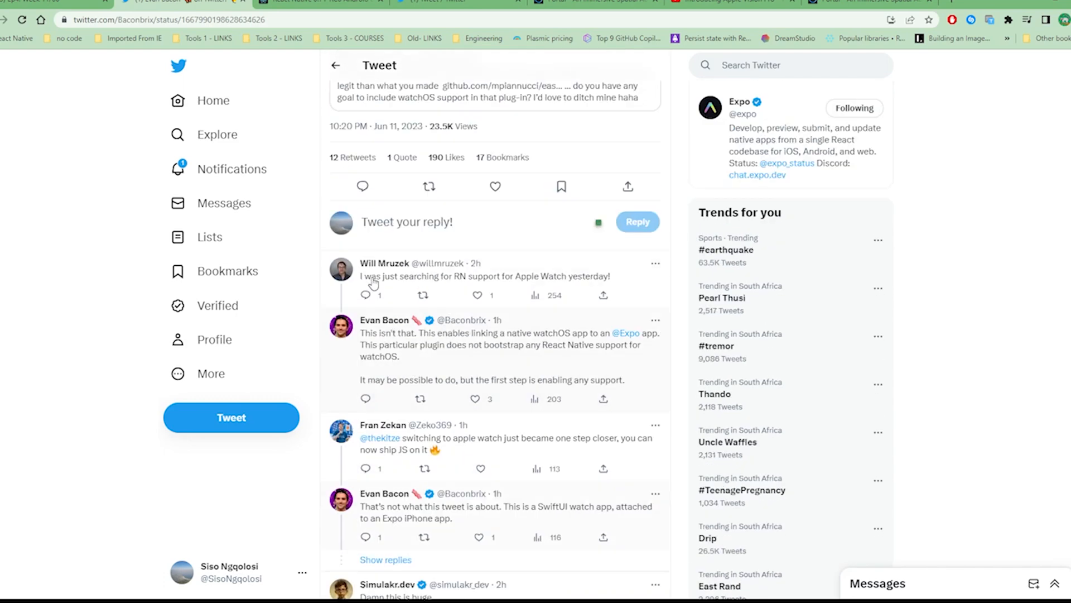
scroll(down, 3)
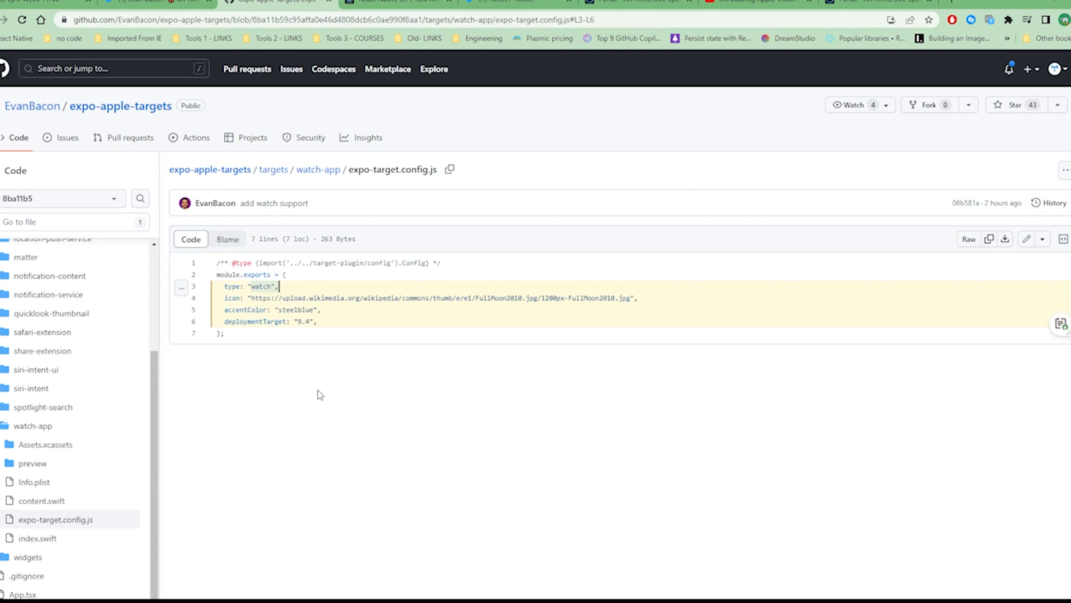
mouse_move(482, 333)
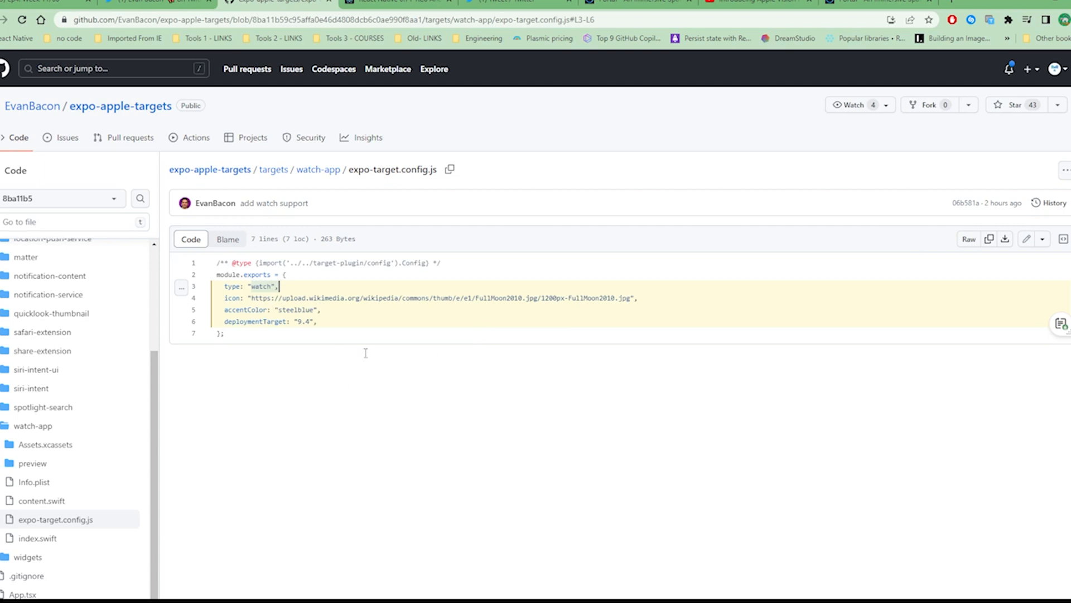
mouse_move(225, 265)
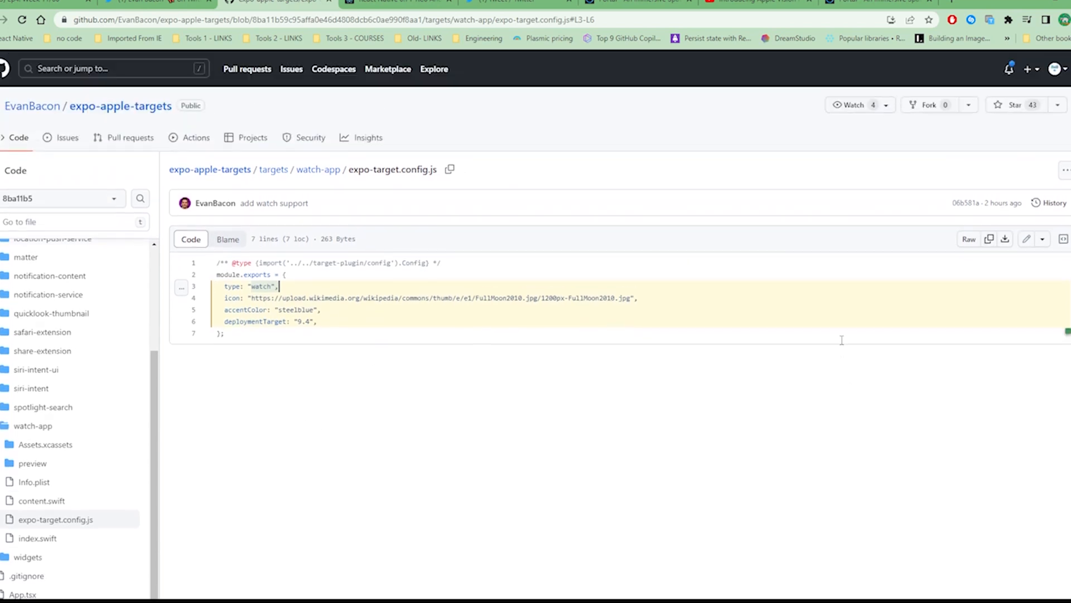
mouse_move(386, 356)
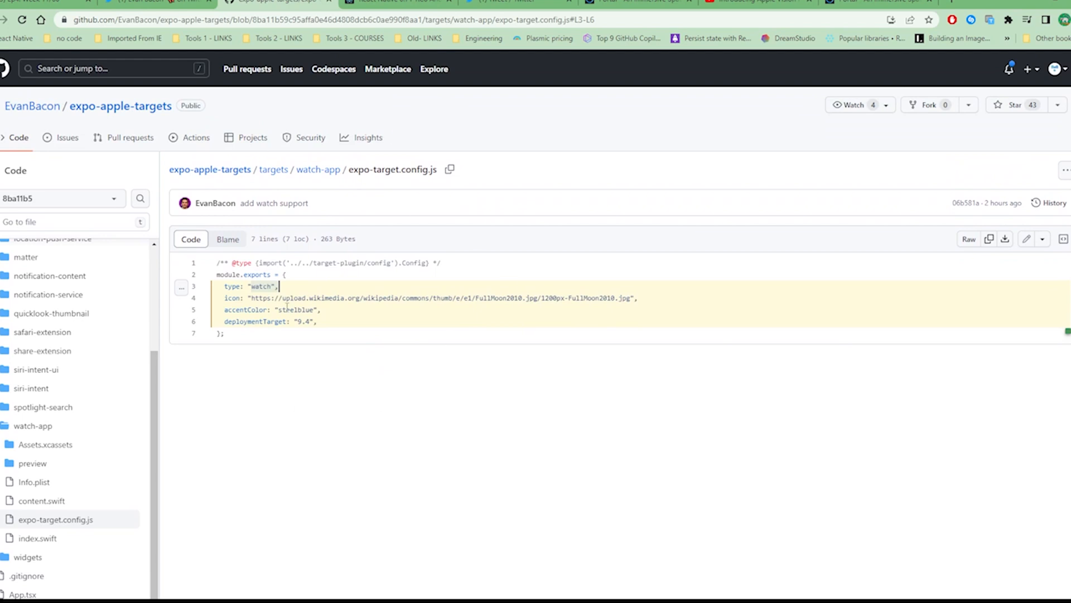
click(157, 2)
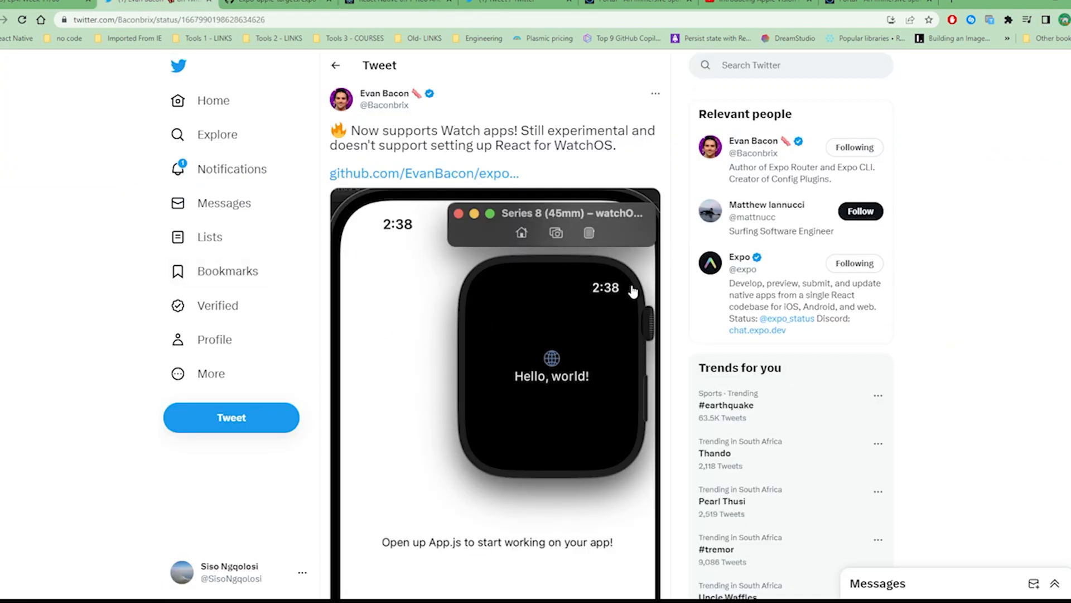
mouse_move(30, 2)
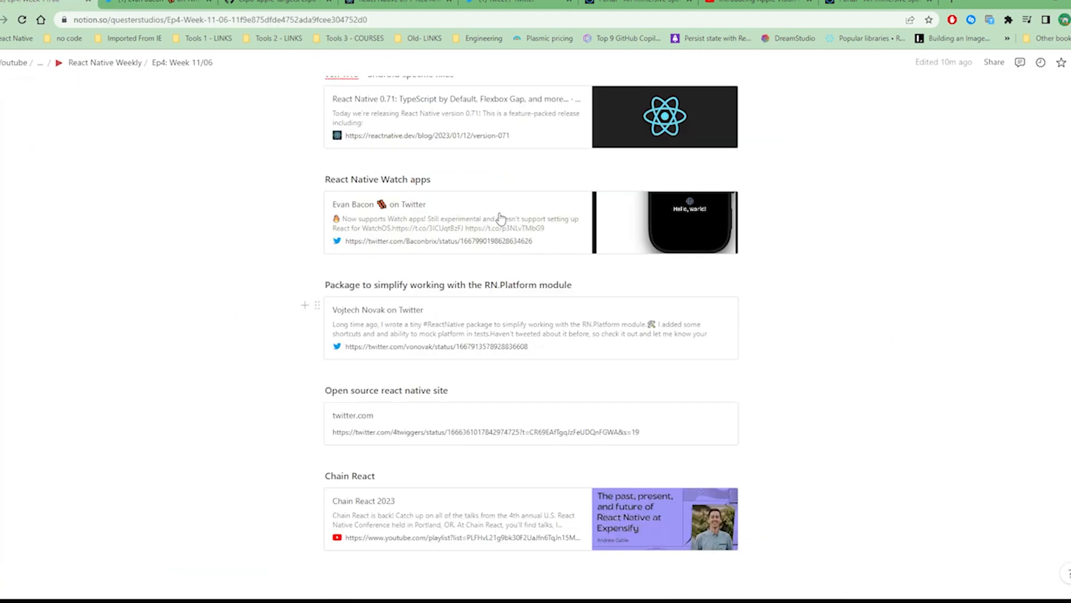
- Scroll the Notion notes down to Vojtech Novak's react-native-platforms tweet
scroll(down, 3)
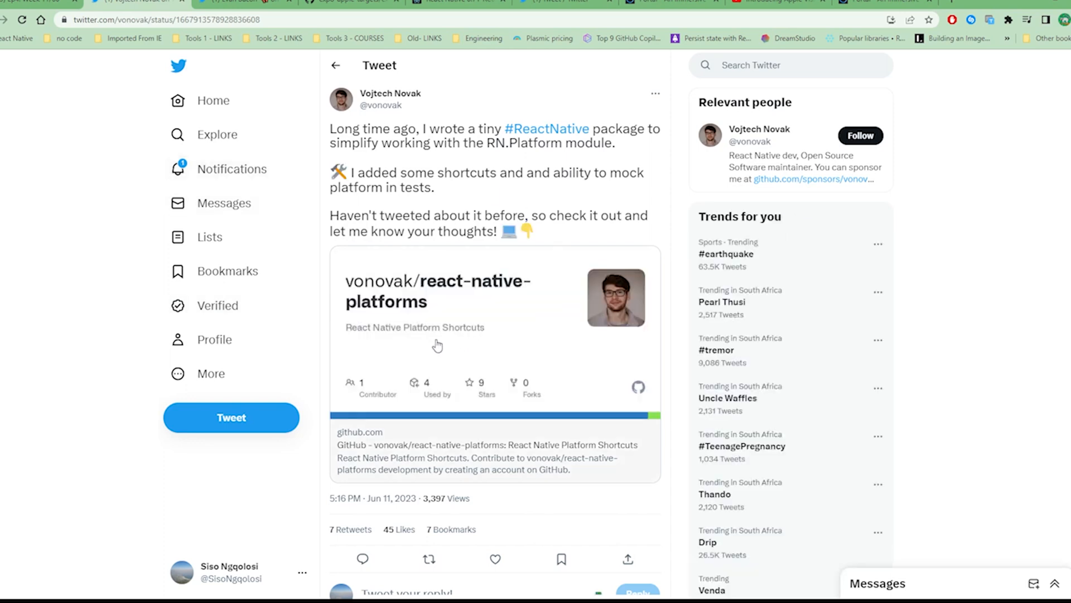
- Open the react-native-platforms repo and scroll to its README Motivation and shortcuts table
click(437, 345)
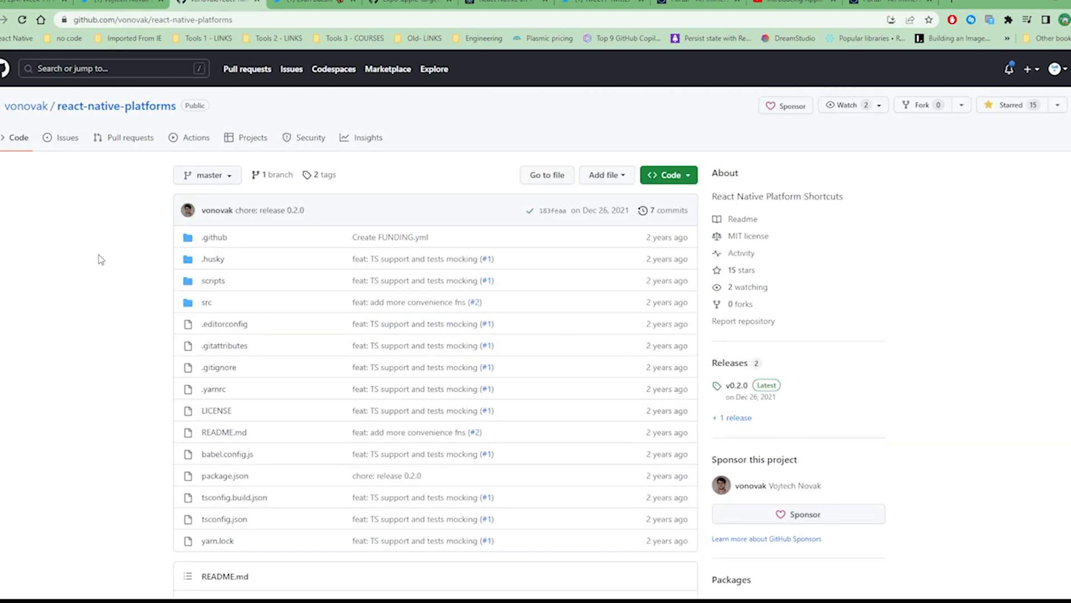
scroll(down, 3)
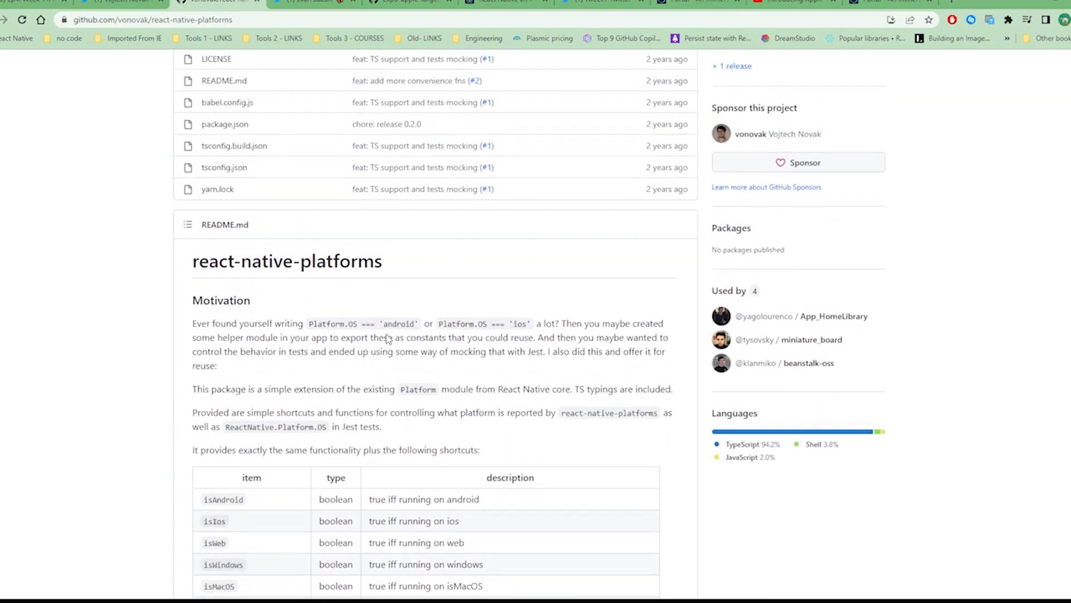
scroll(down, 3)
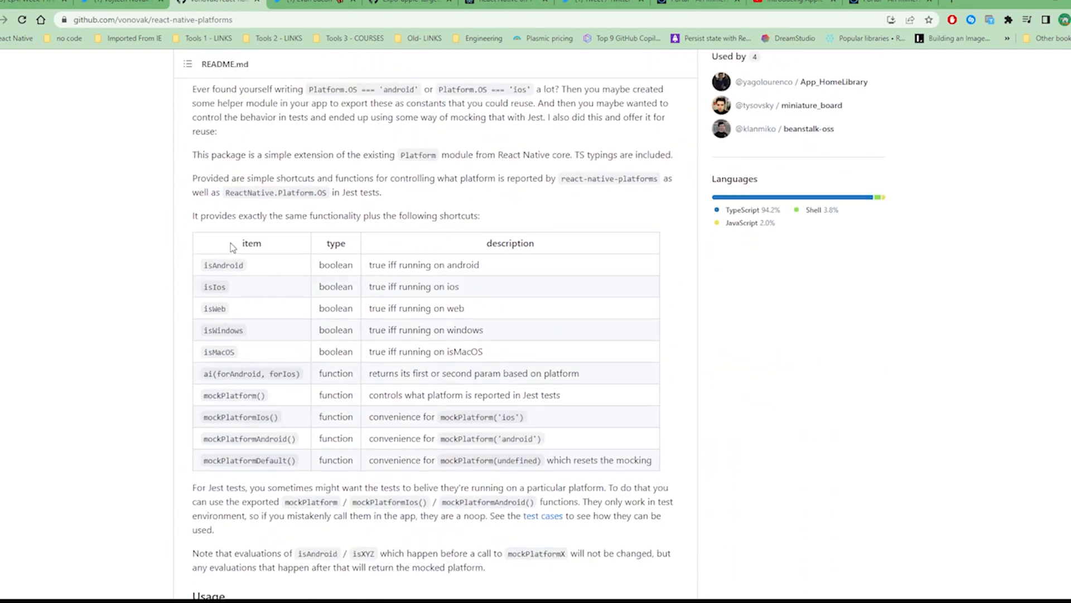
mouse_move(161, 395)
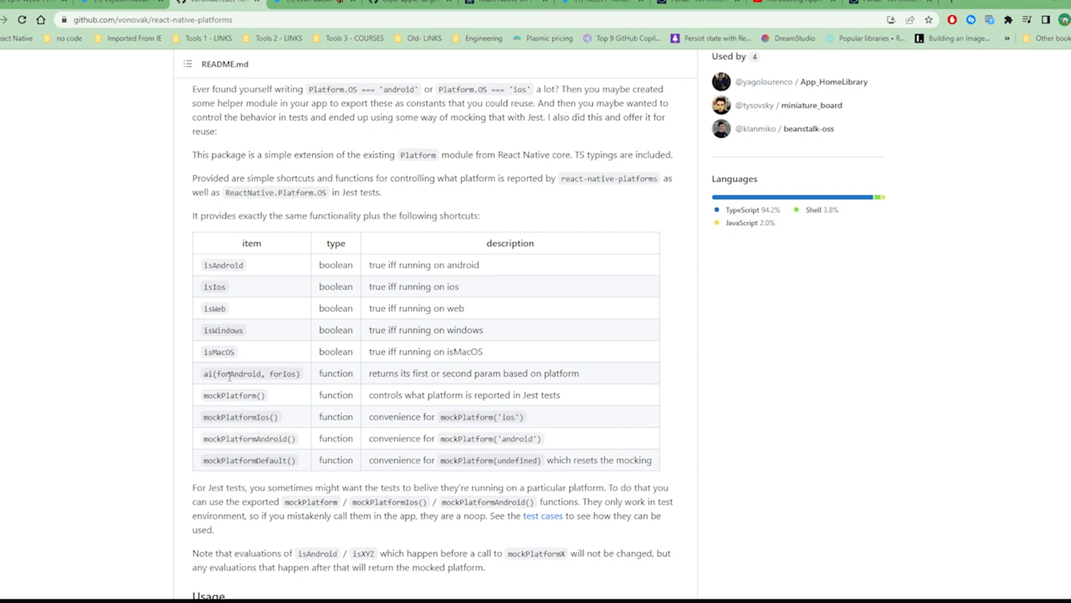
mouse_move(426, 417)
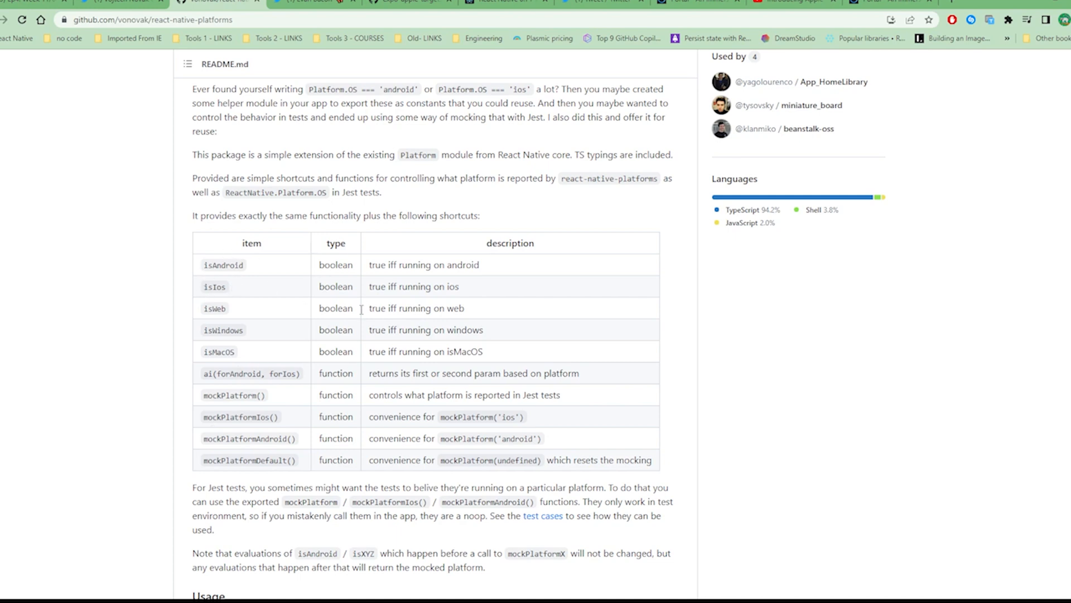
mouse_move(277, 478)
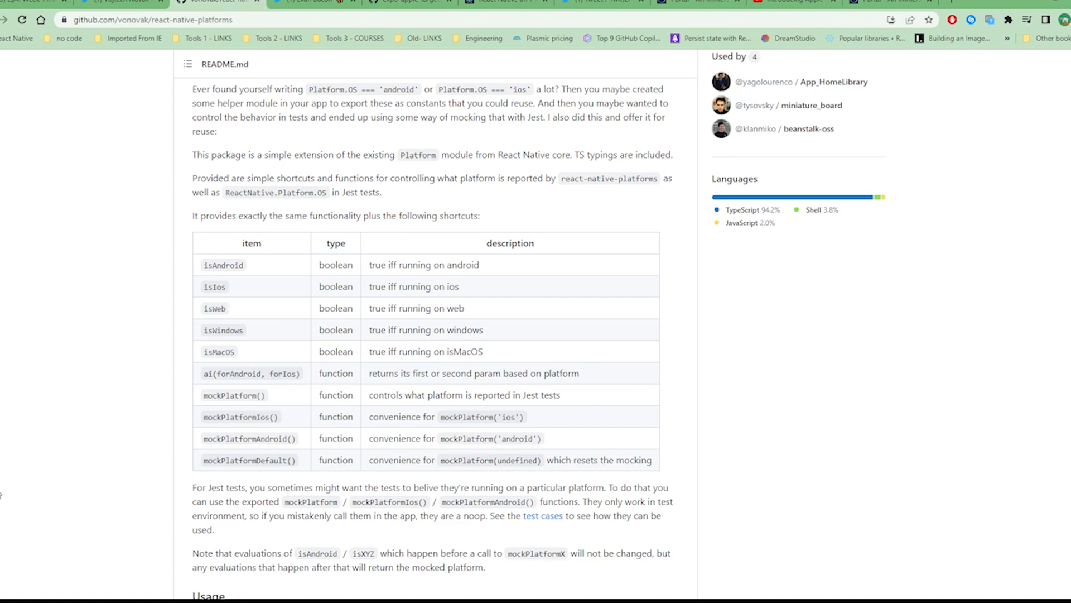
mouse_move(464, 325)
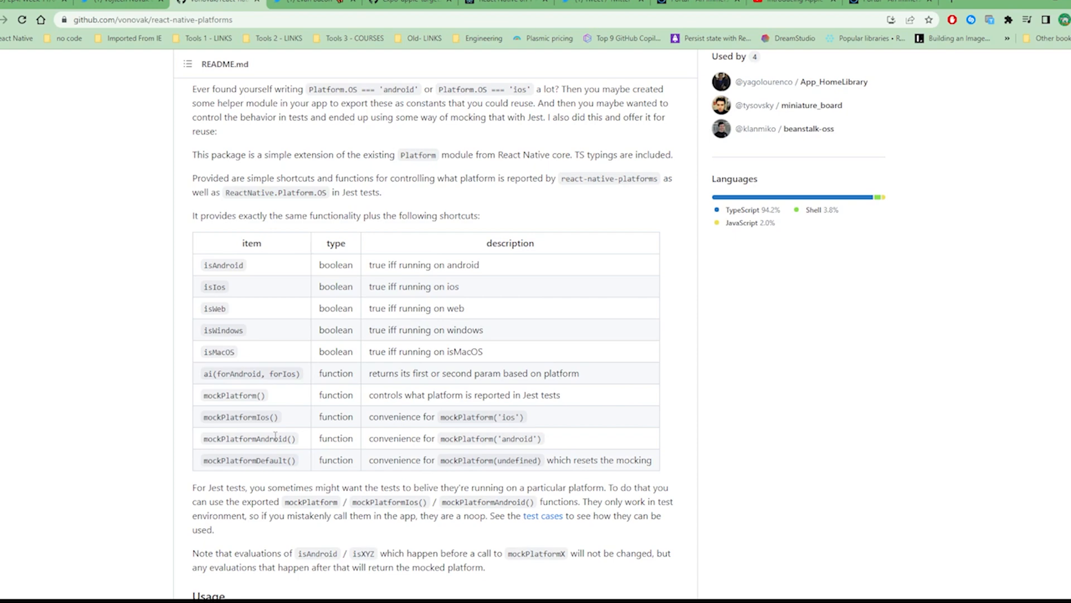
mouse_move(96, 490)
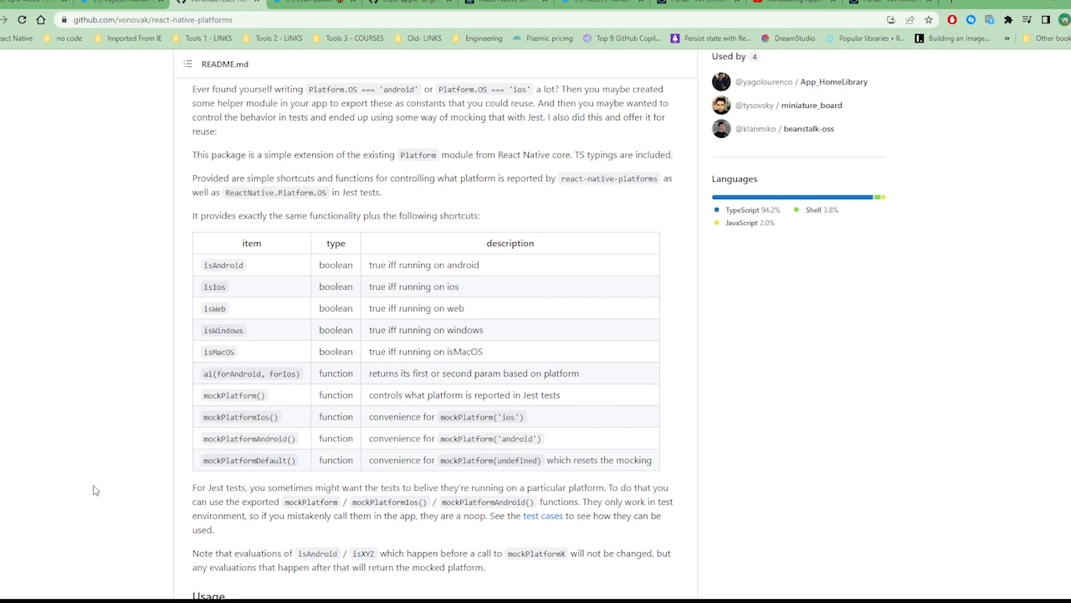
mouse_move(397, 440)
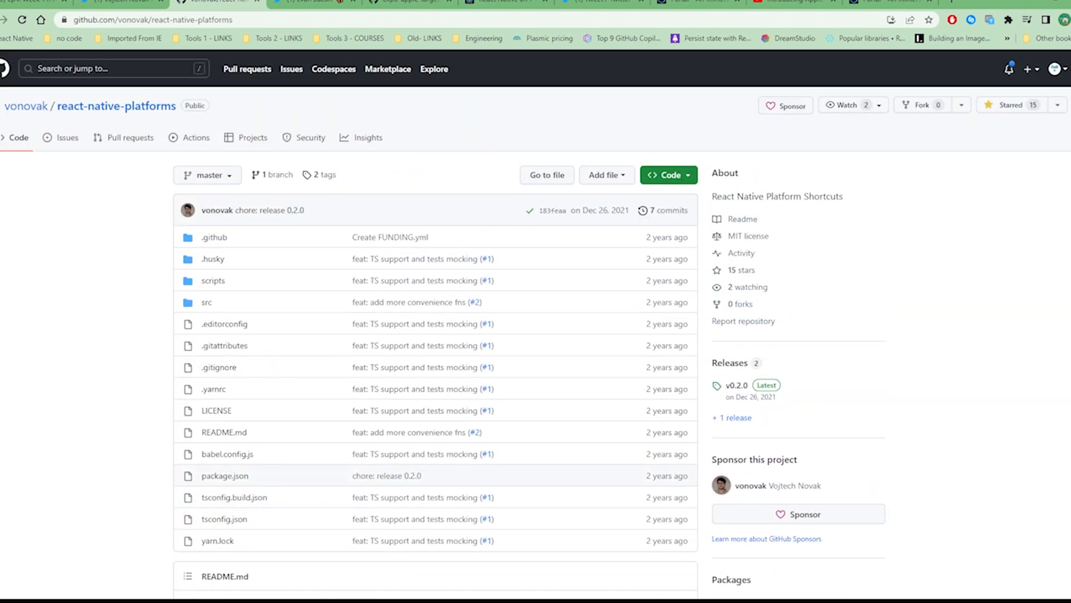
mouse_move(315, 398)
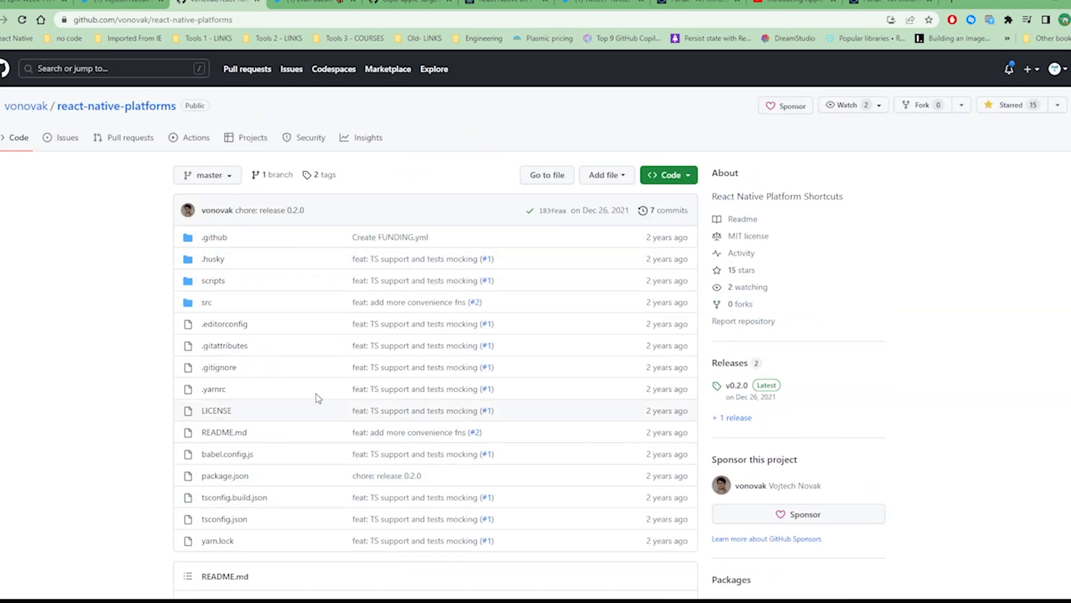
scroll(down, 3)
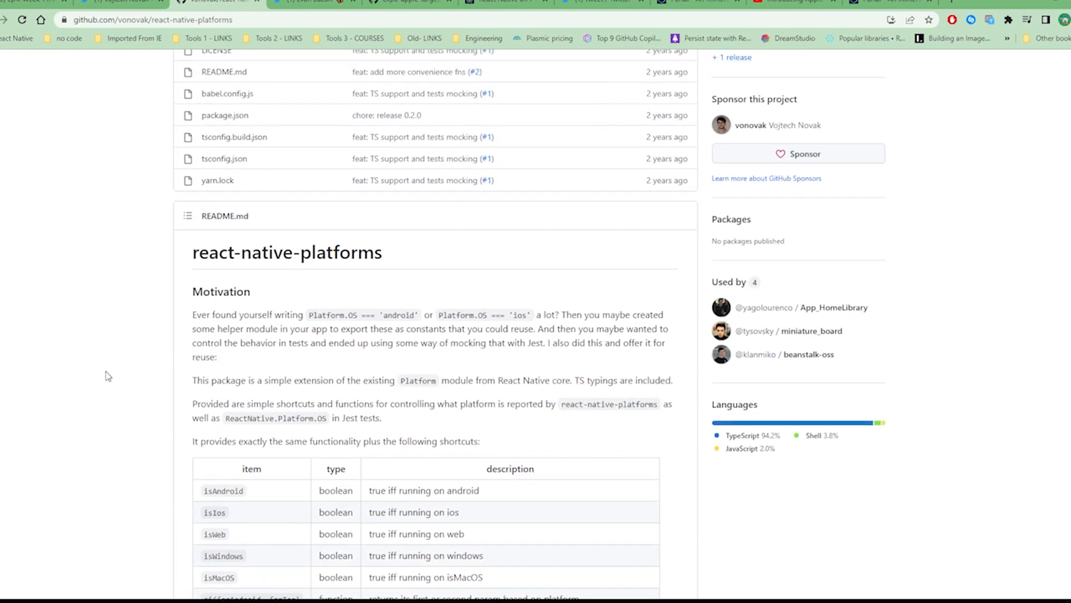
click(122, 3)
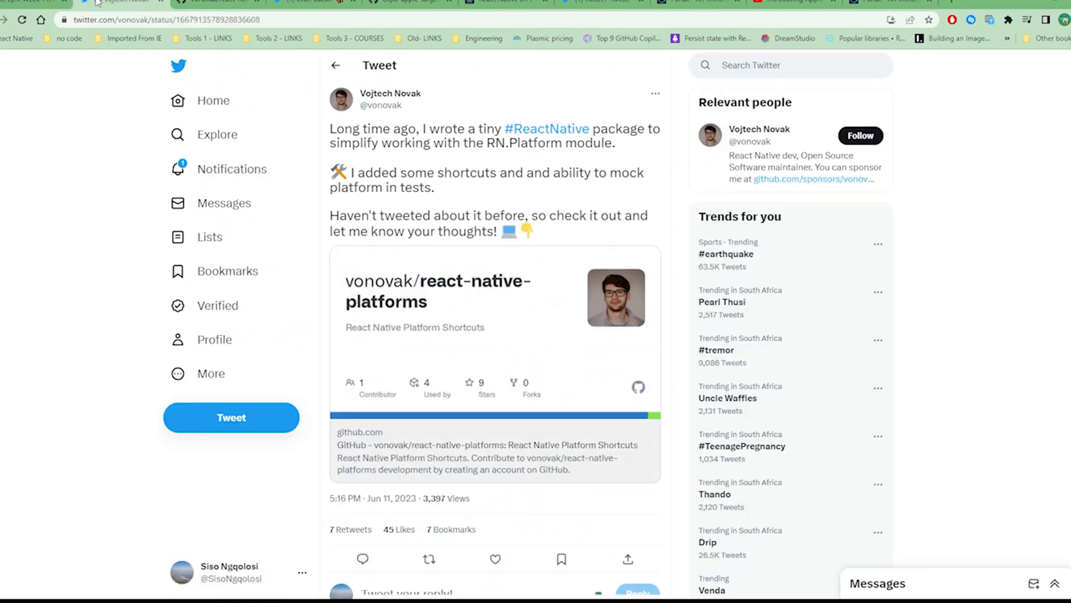
drag(430, 172, 530, 231)
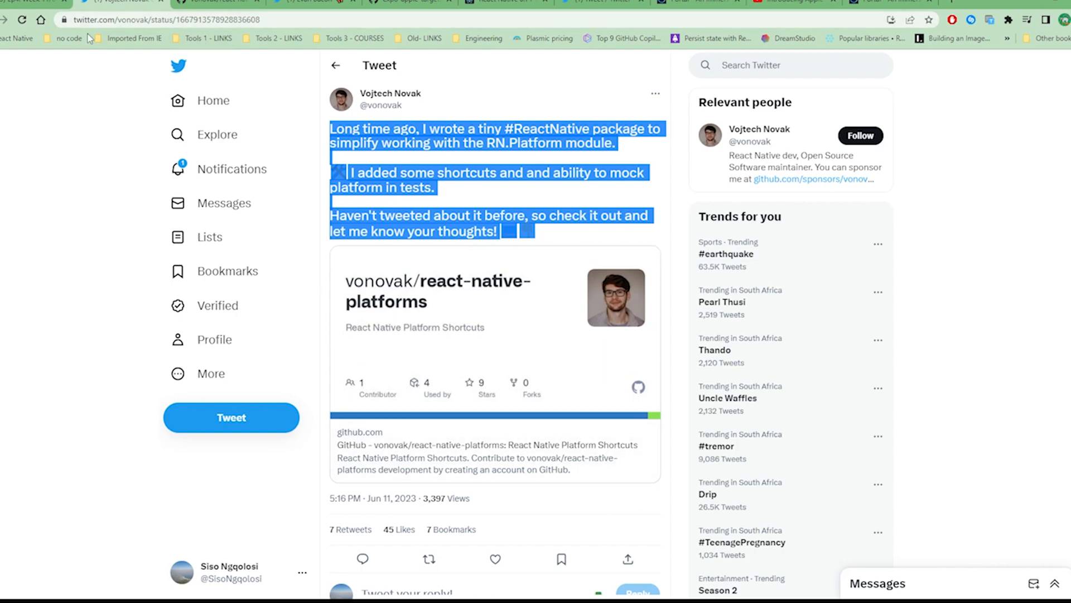
mouse_move(485, 199)
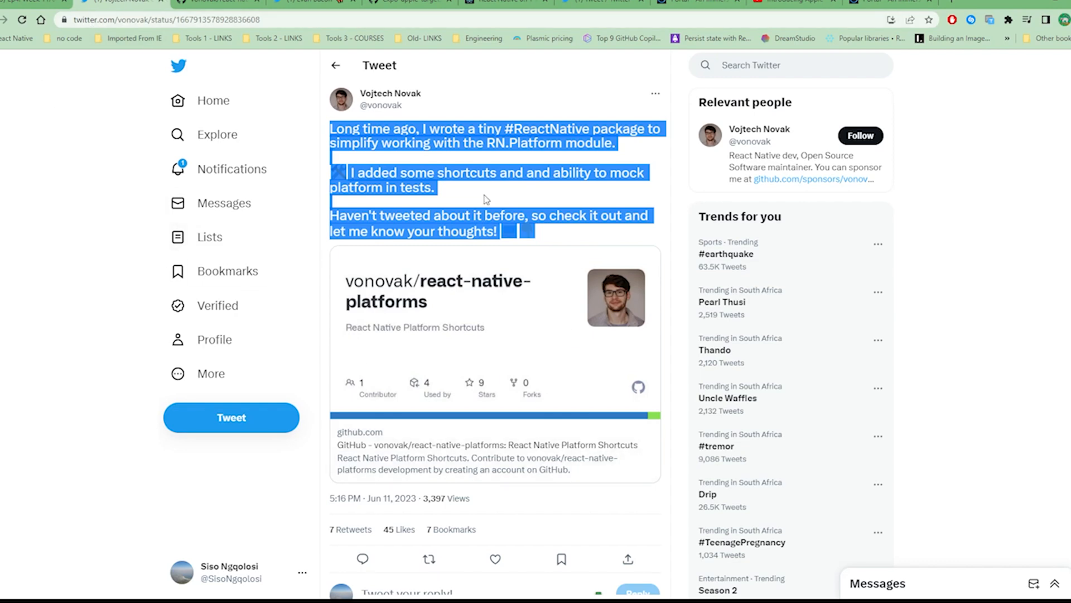
mouse_move(17, 38)
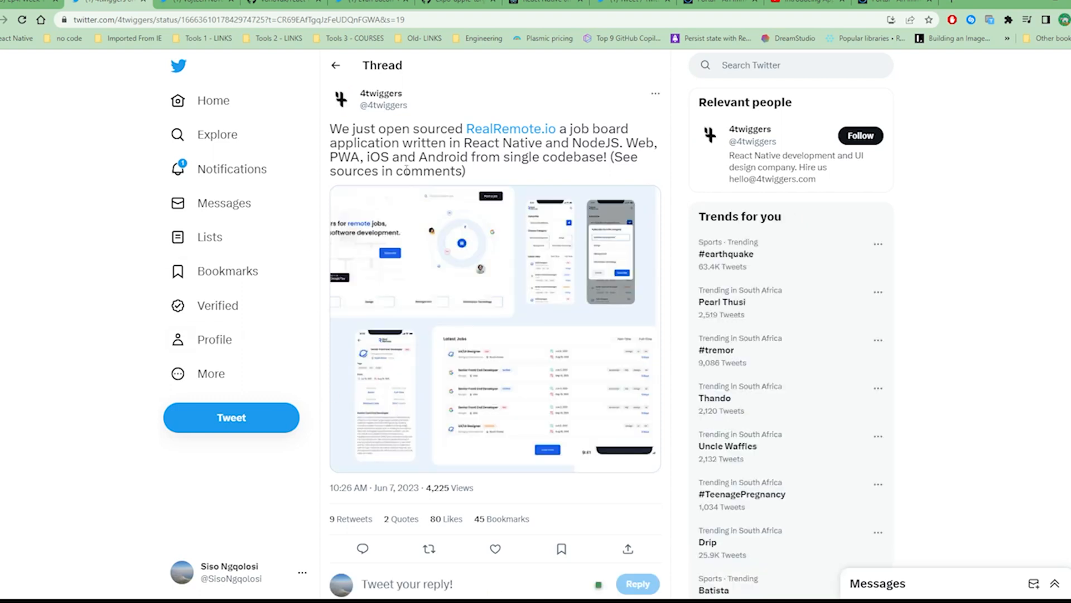
mouse_move(551, 357)
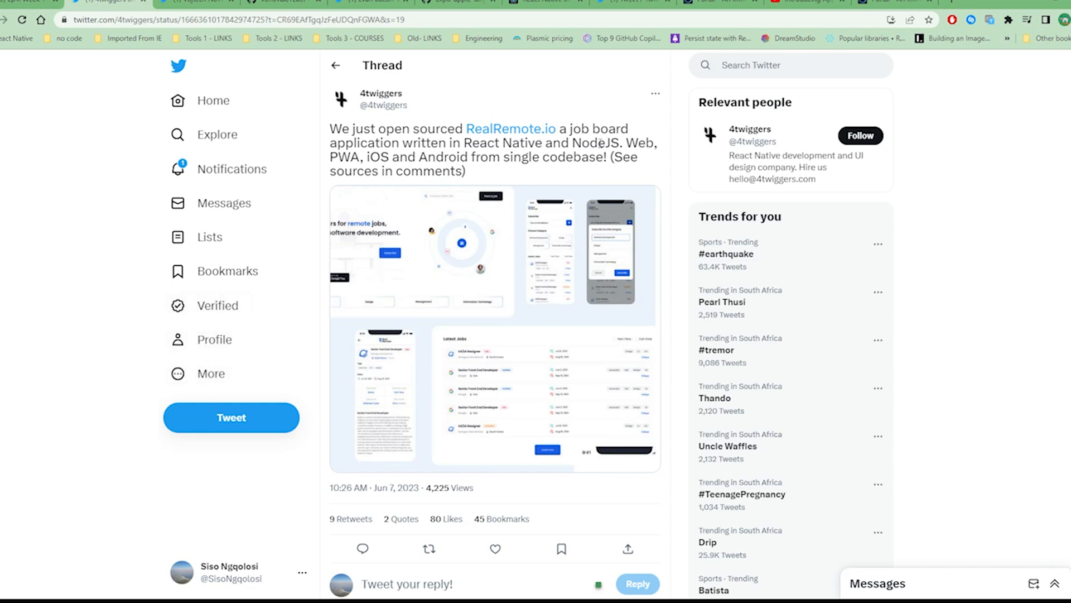
mouse_move(403, 183)
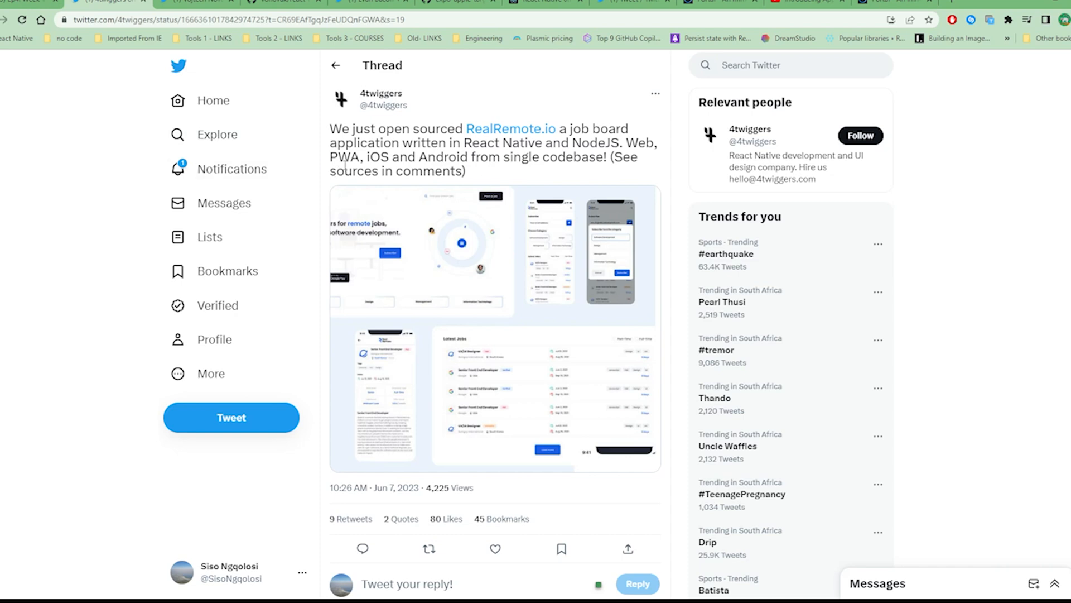
mouse_move(691, 174)
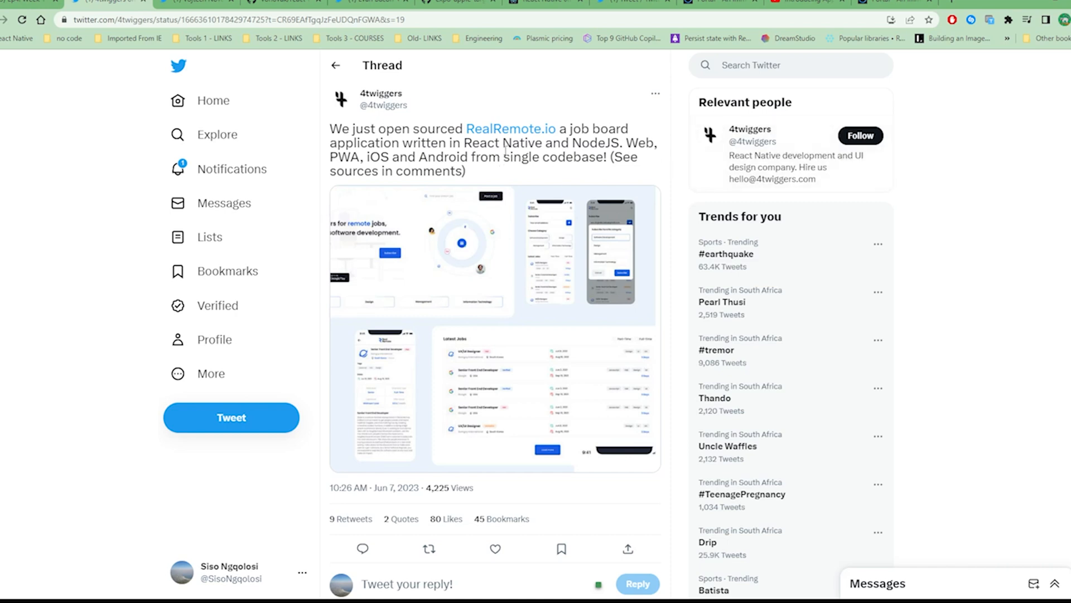
mouse_move(661, 144)
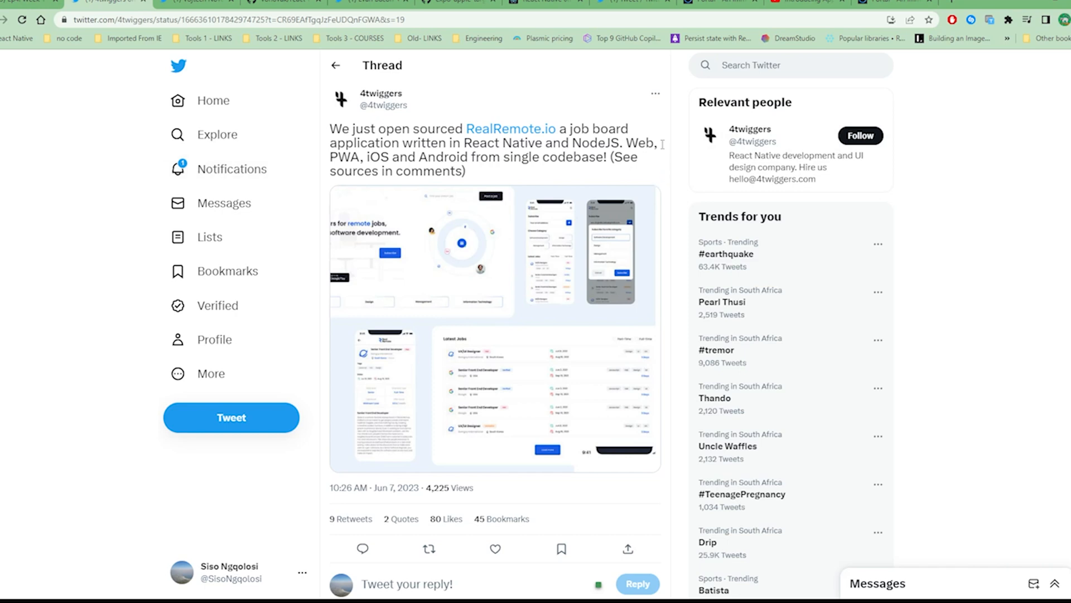
mouse_move(306, 164)
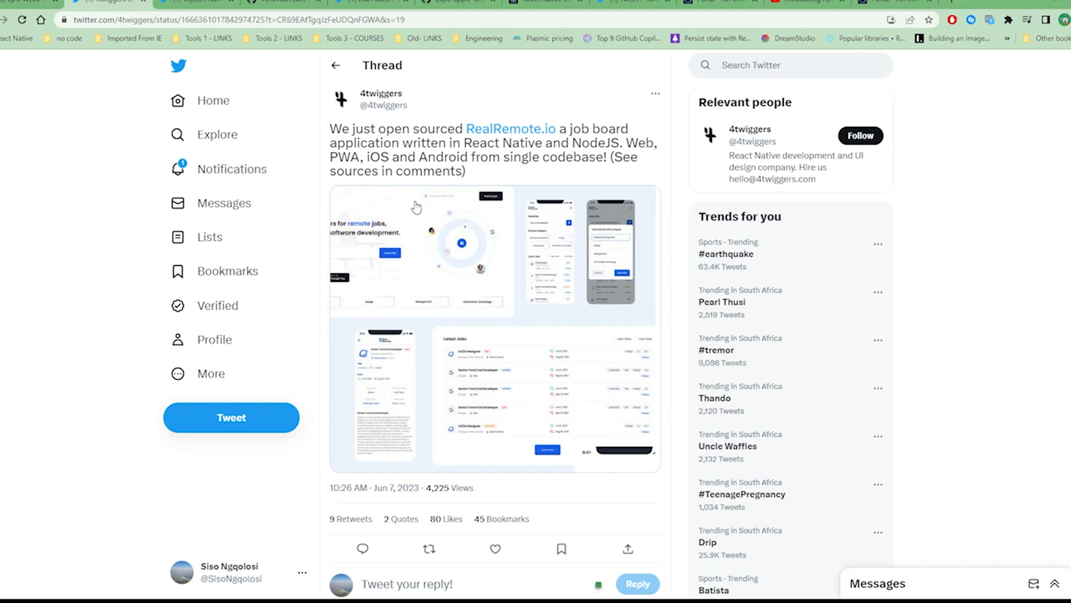
- Scroll the thread past the Features reply to the Sources reply with its case study link card
scroll(down, 3)
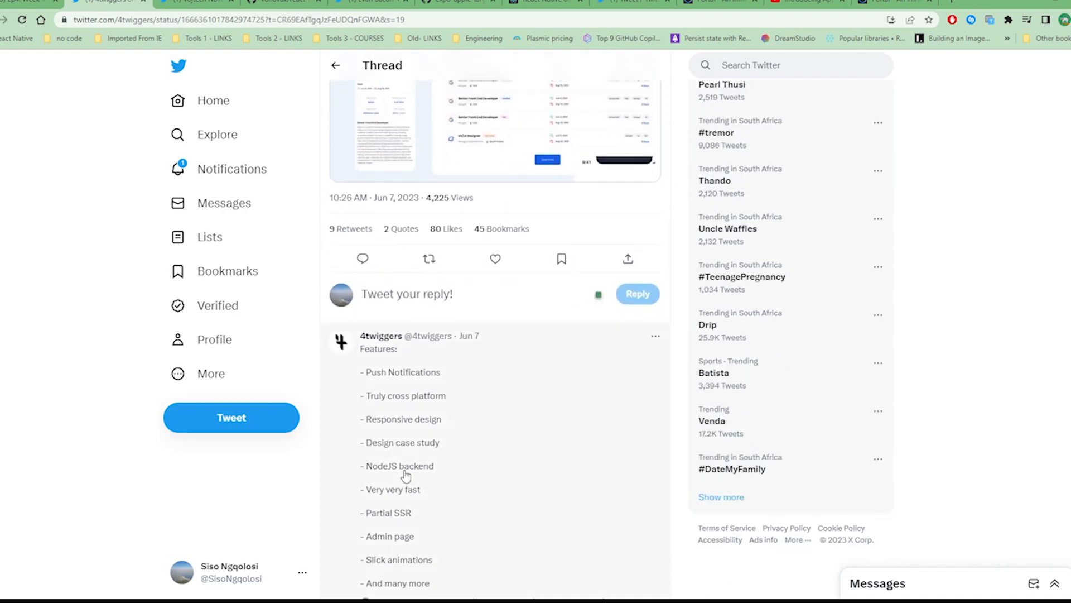
scroll(down, 3)
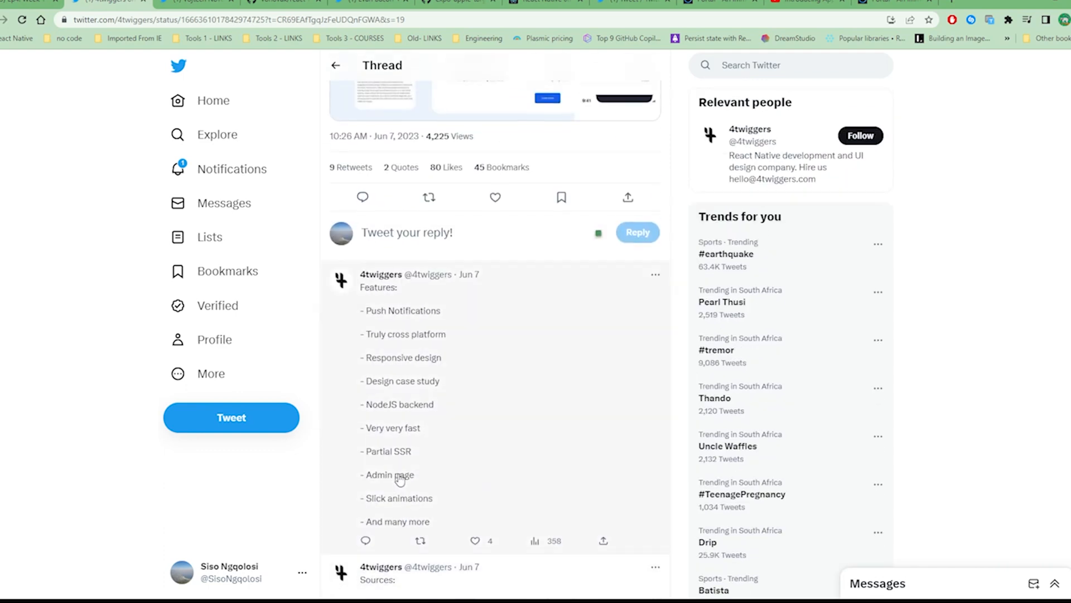
scroll(down, 3)
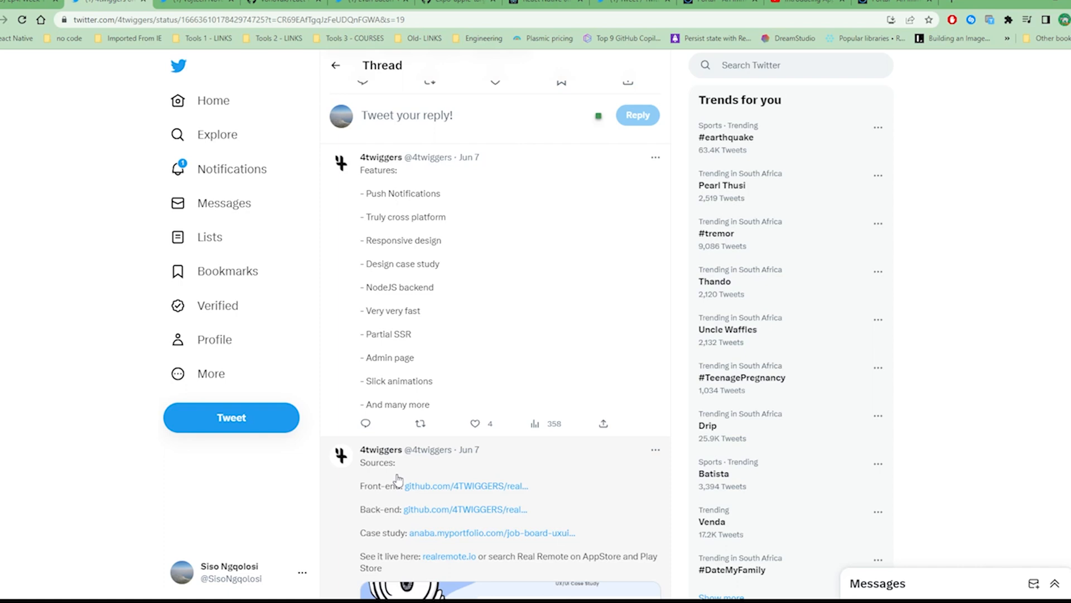
scroll(down, 3)
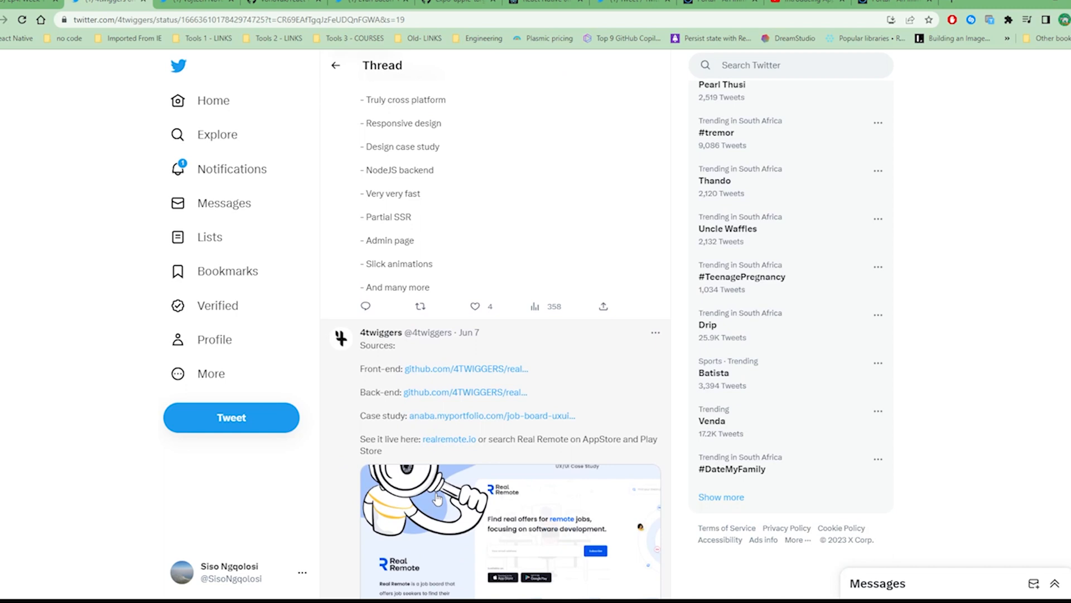
scroll(down, 3)
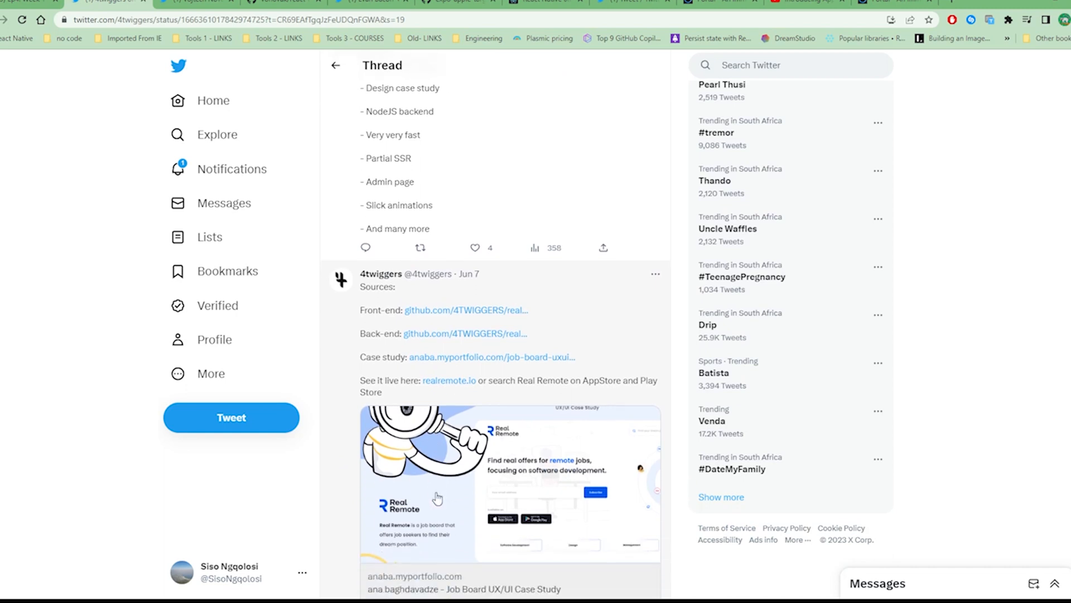
scroll(down, 3)
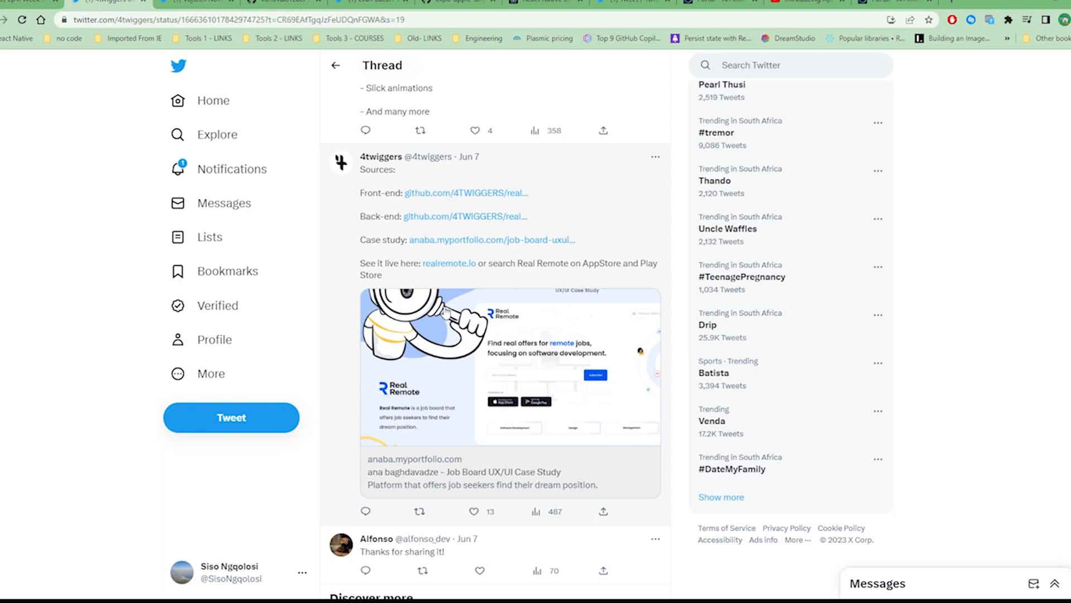
mouse_move(443, 313)
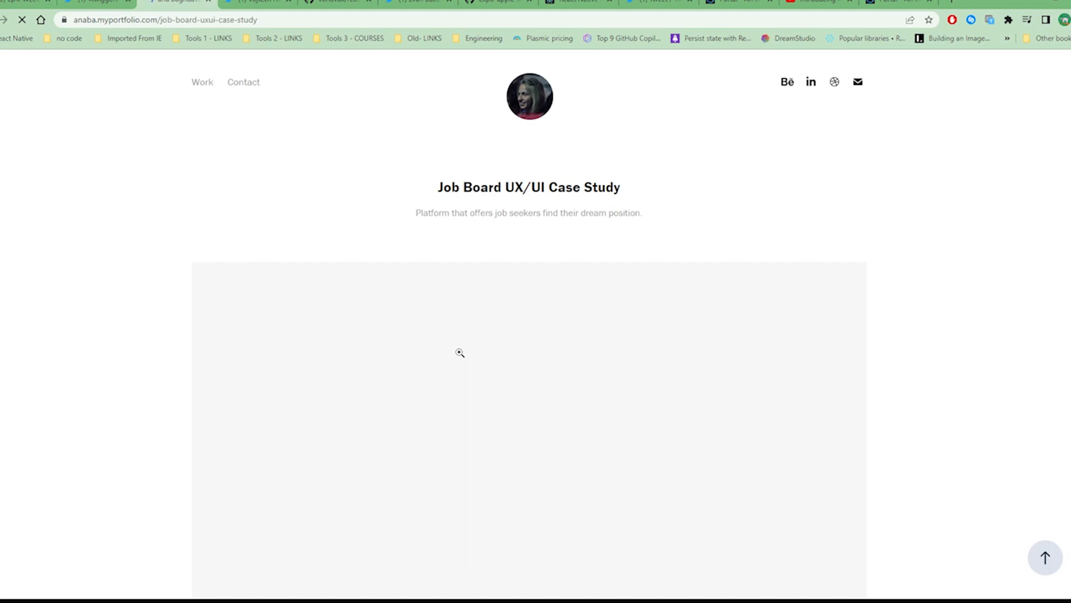
mouse_move(165, 404)
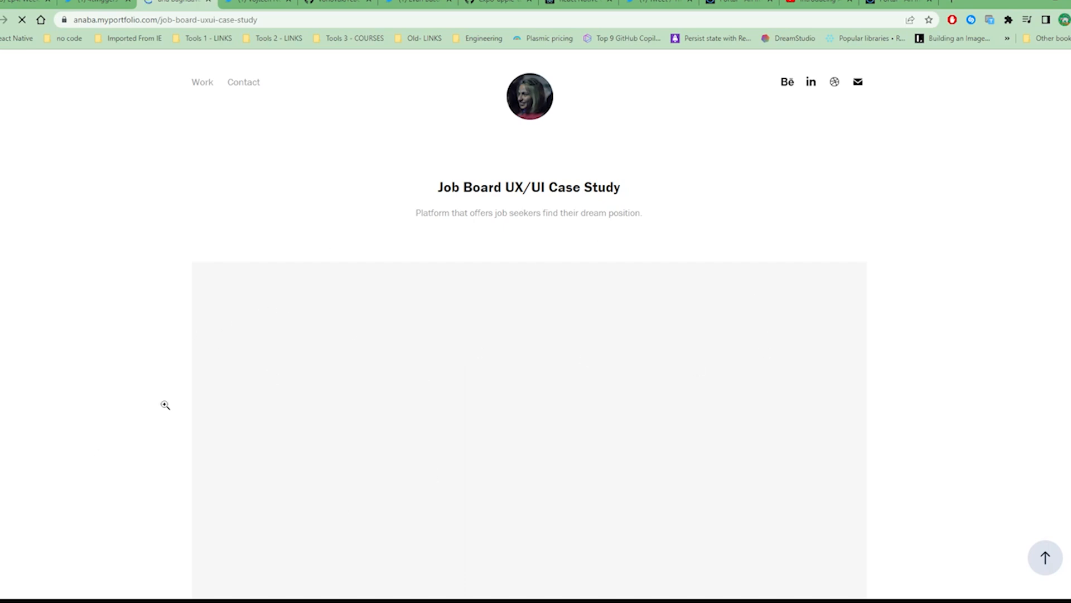
mouse_move(568, 257)
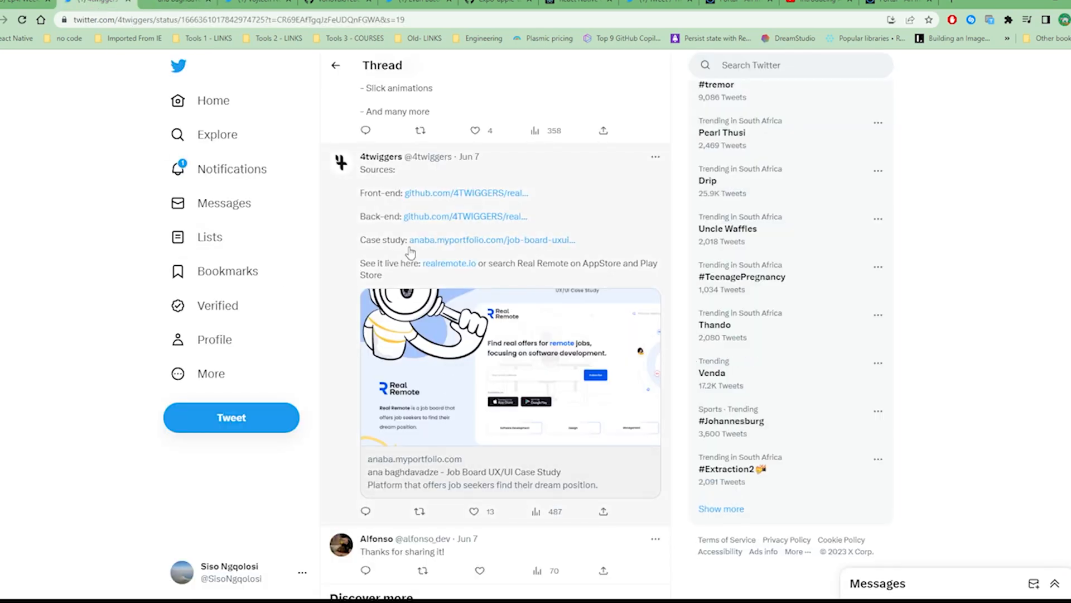
mouse_move(275, 401)
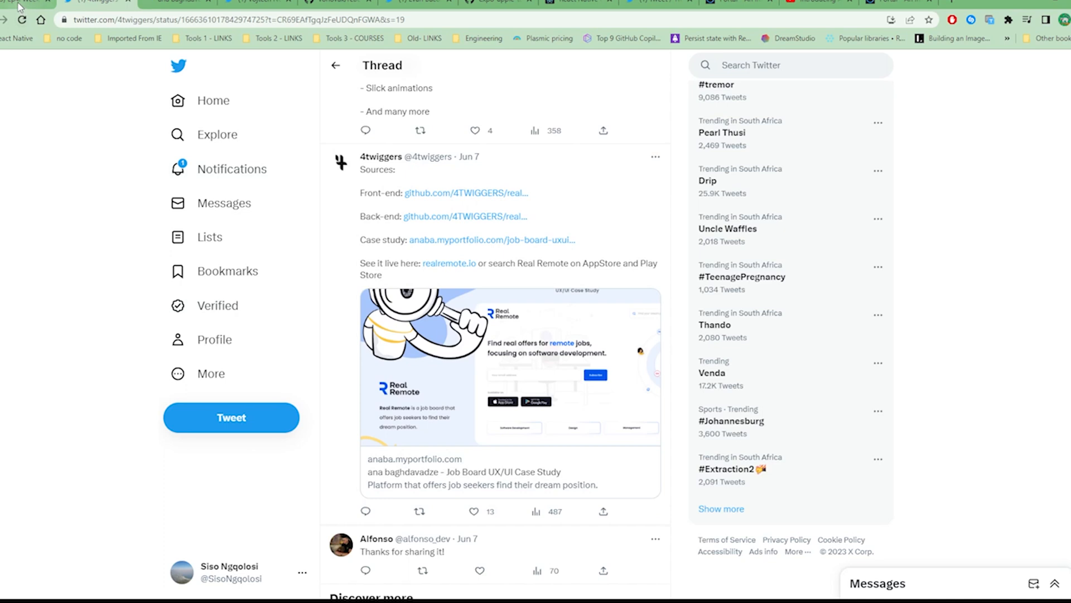
- Return to the Notion episode notes, now showing the Chain React entry
click(99, 2)
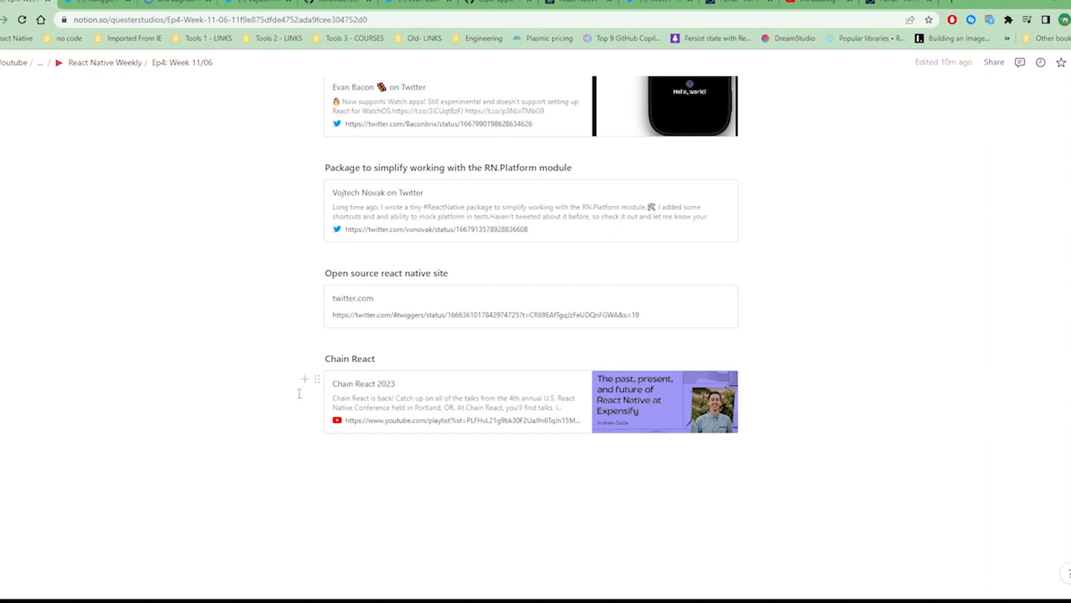
mouse_move(296, 399)
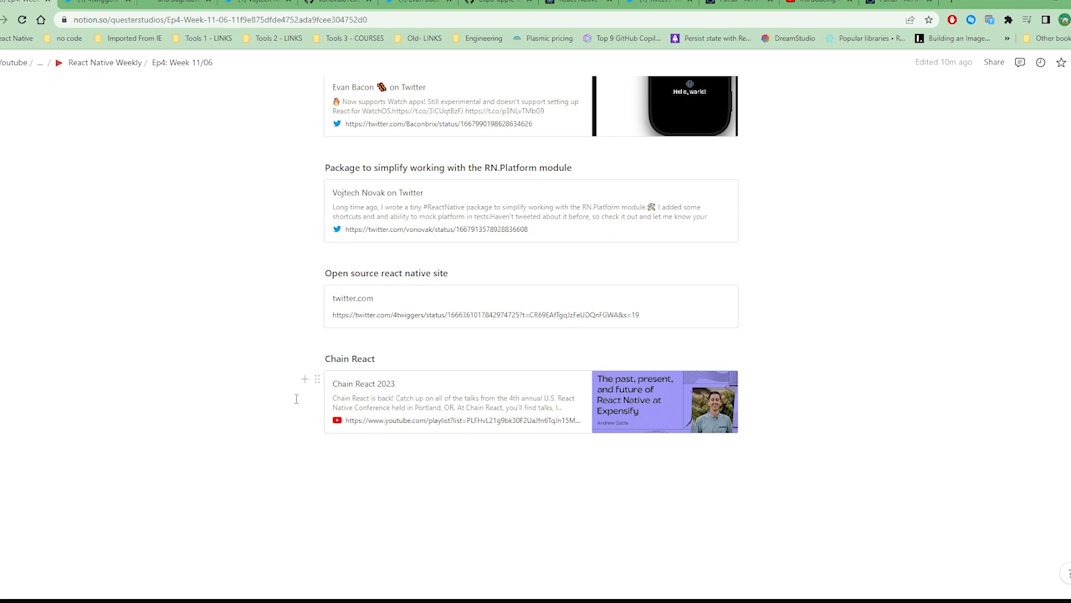
mouse_move(171, 351)
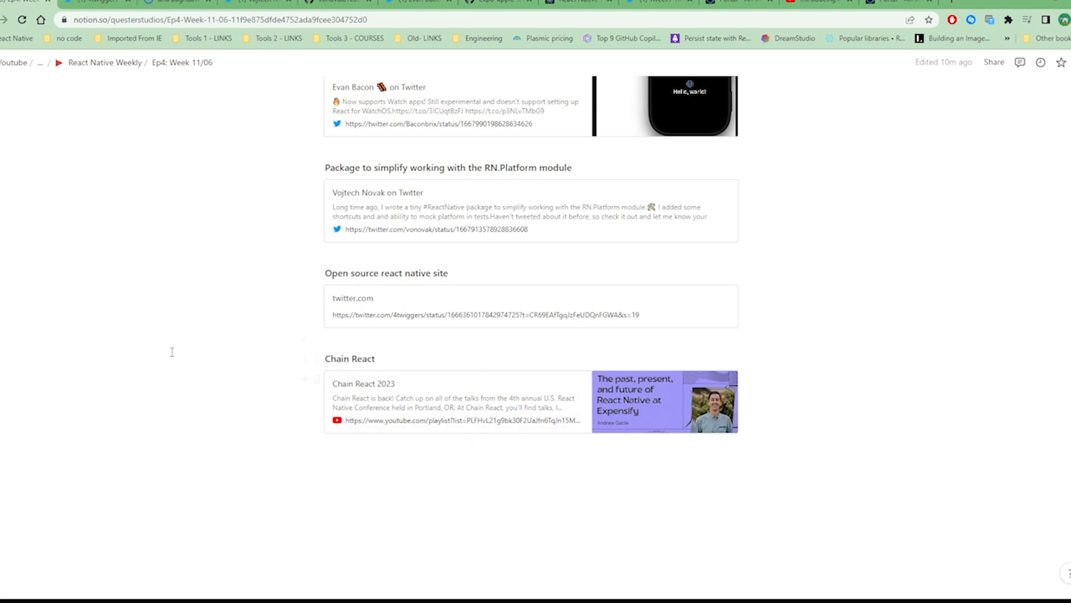